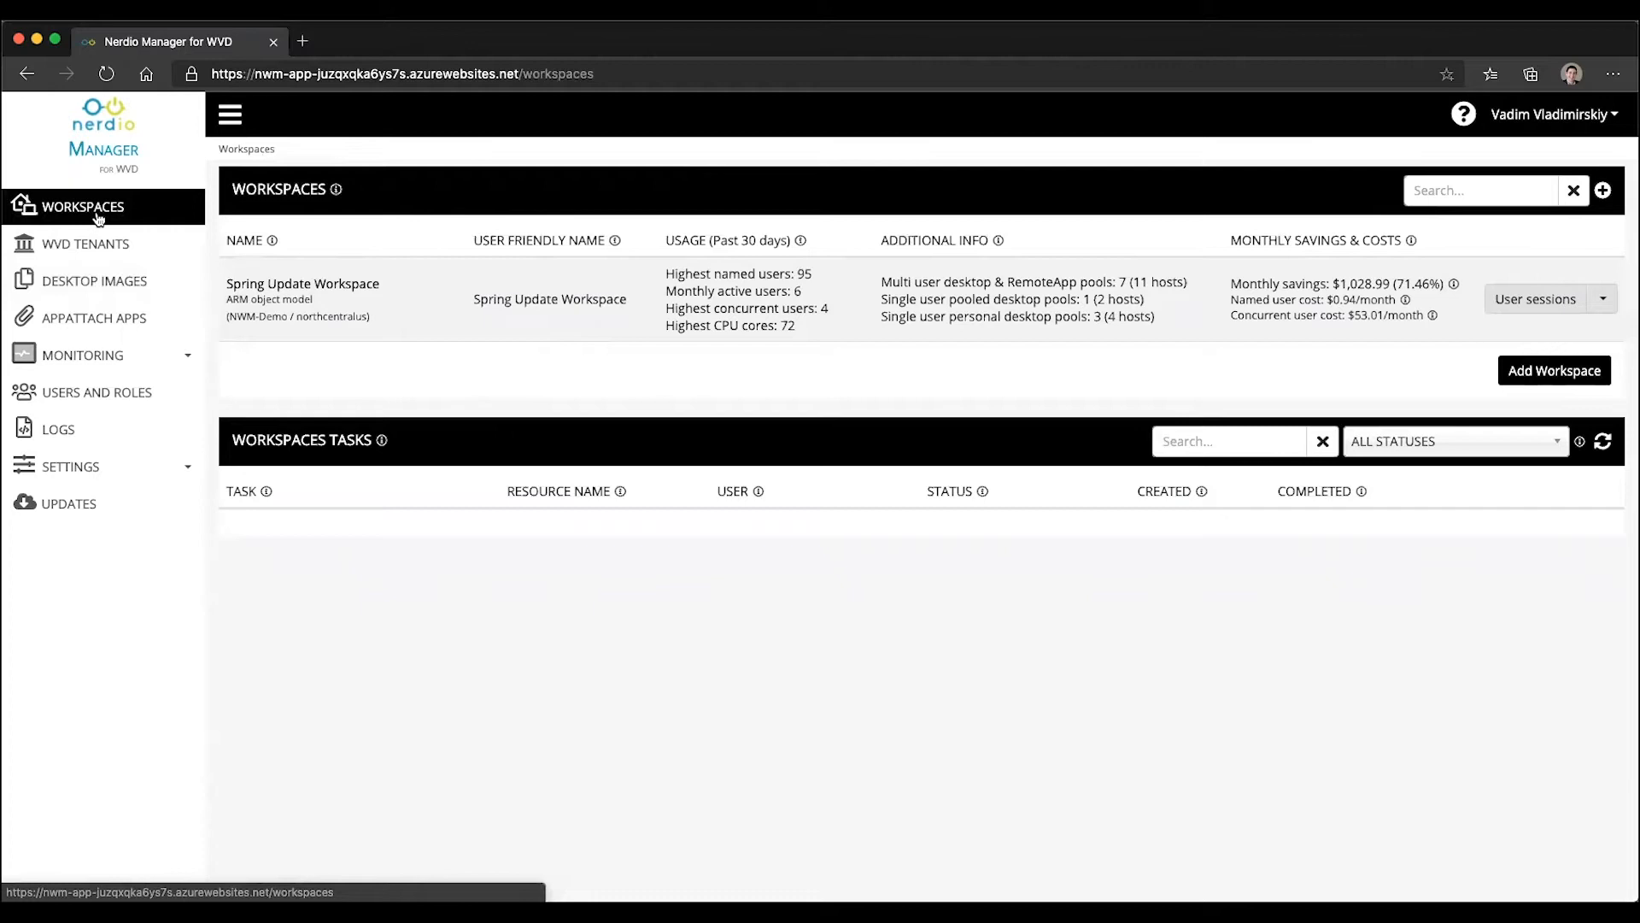
# Open the Desktop Images list from the left navigation
pyautogui.click(94, 281)
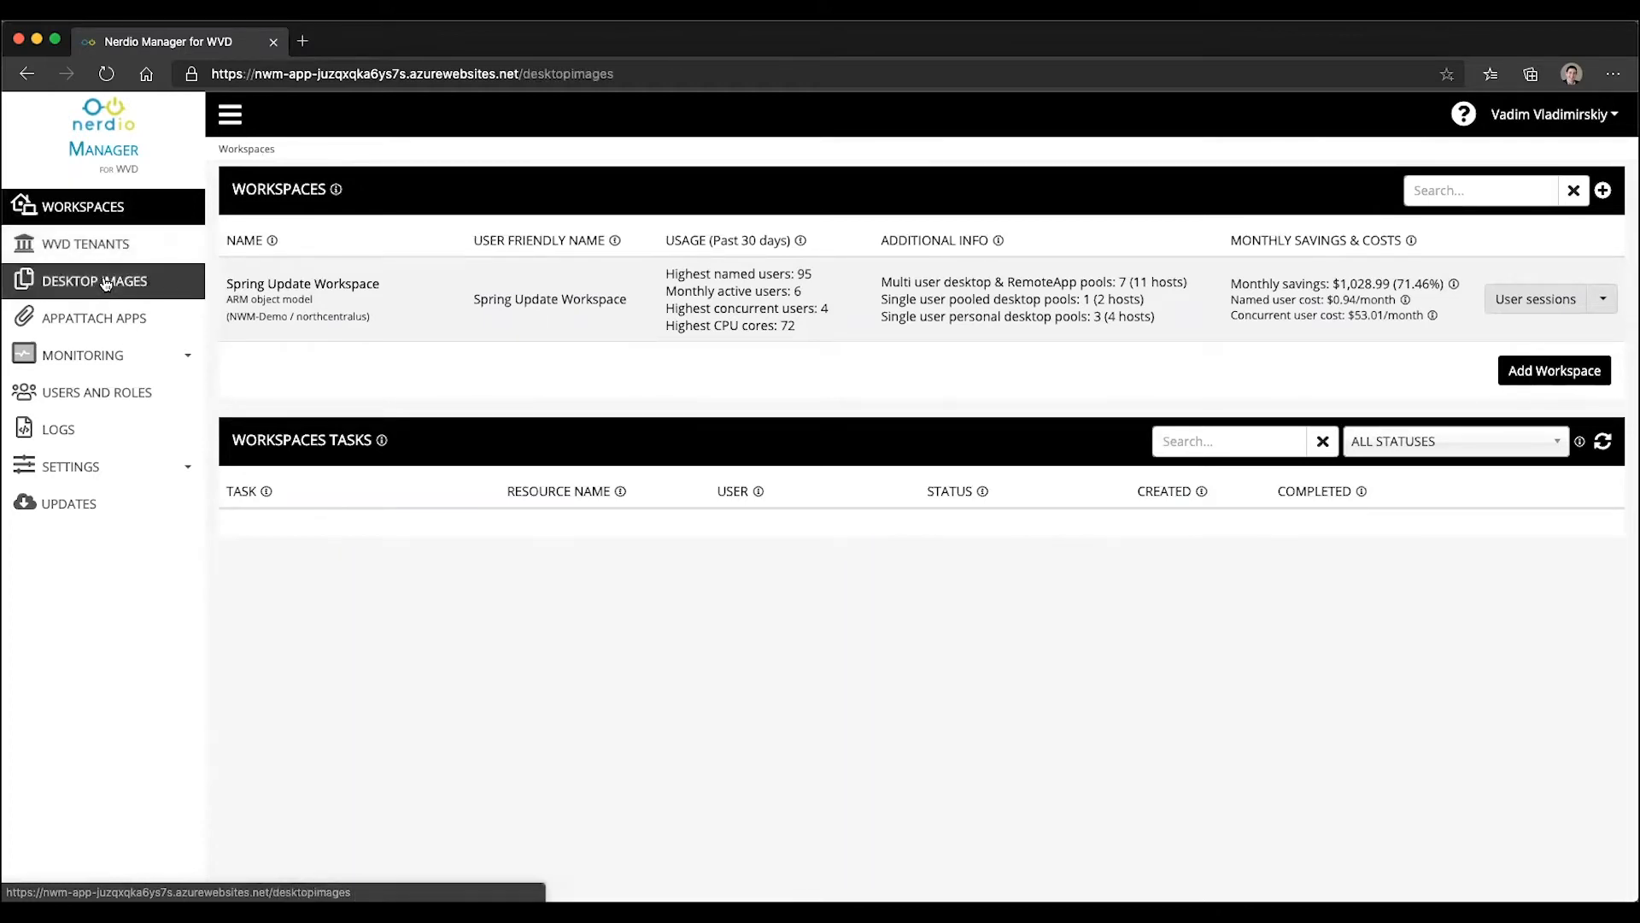
pyautogui.click(94, 280)
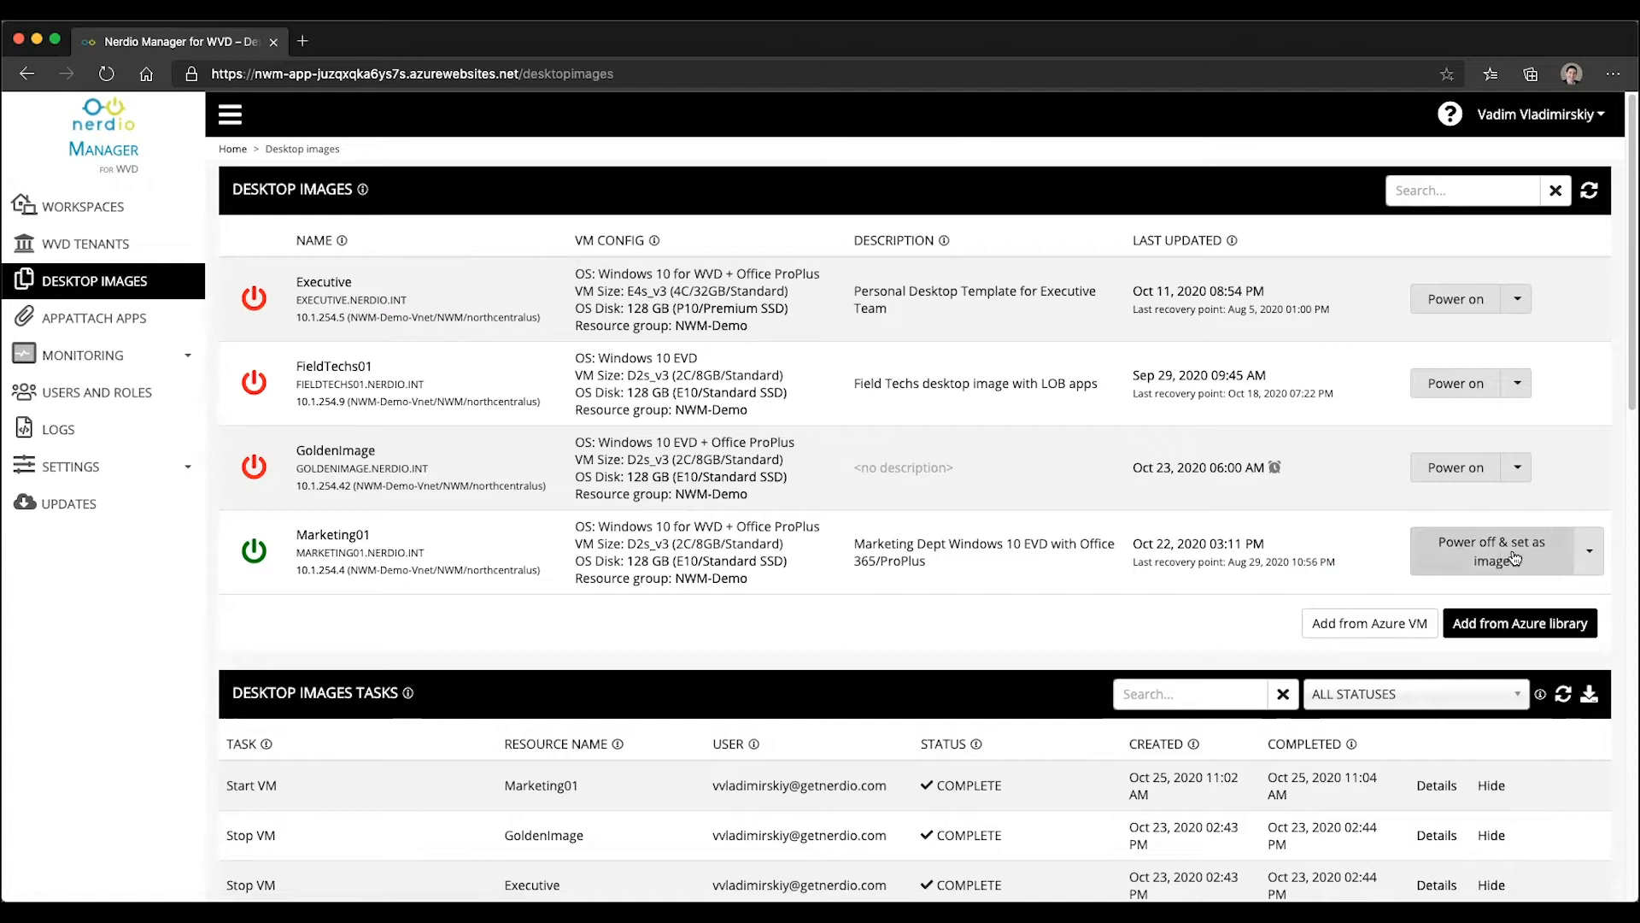
pyautogui.moveTo(1491, 554)
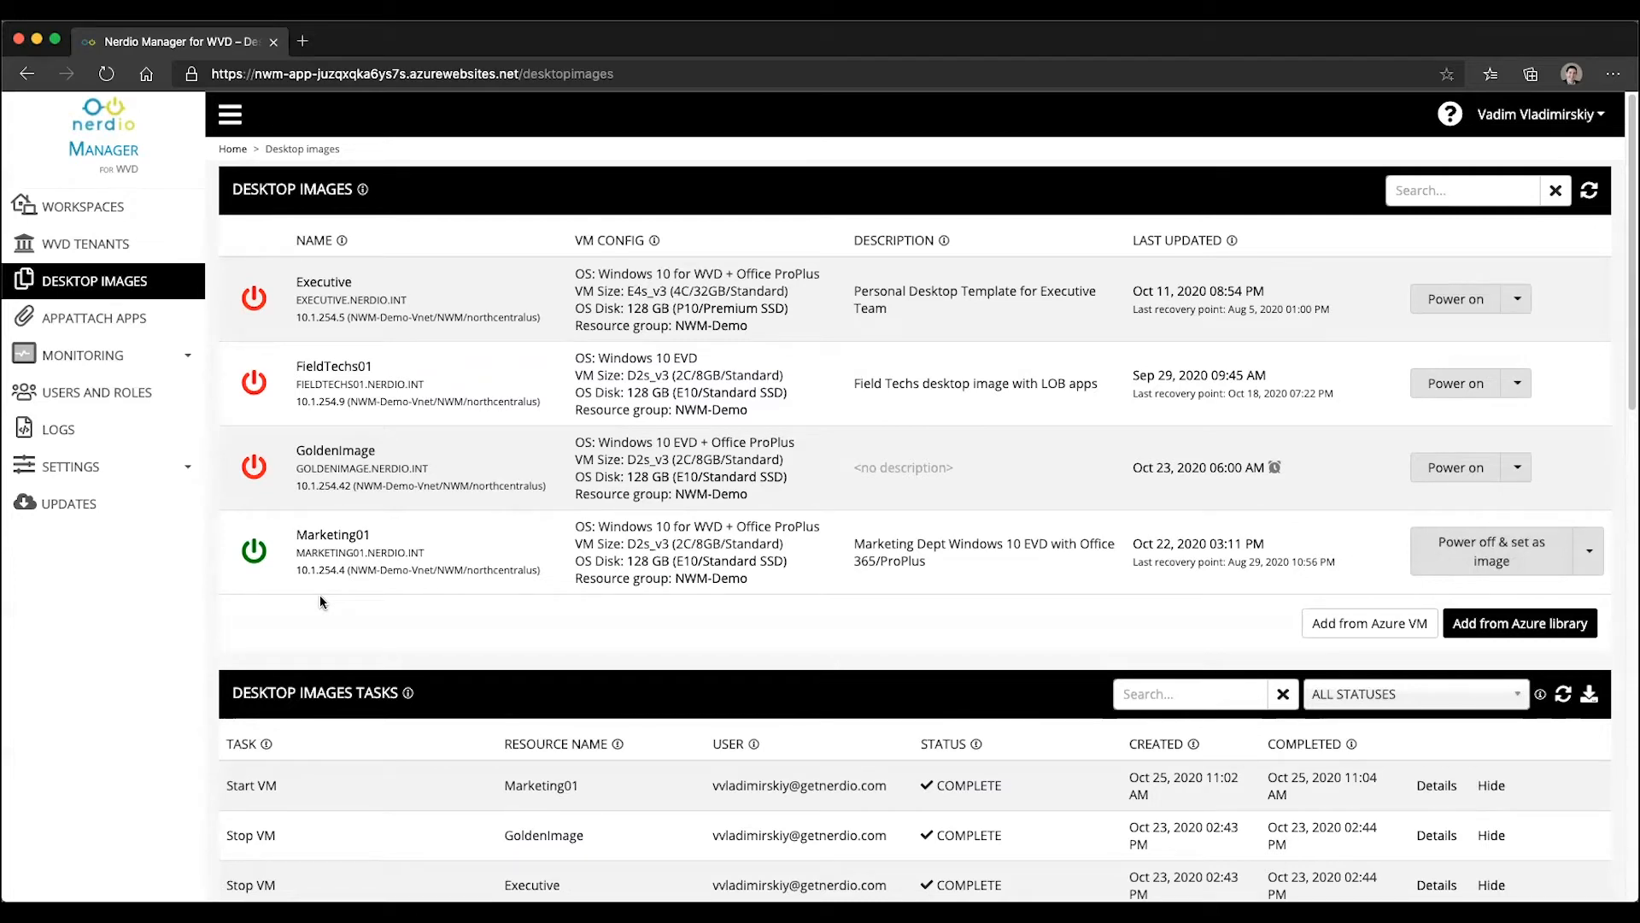
pyautogui.moveTo(573, 617)
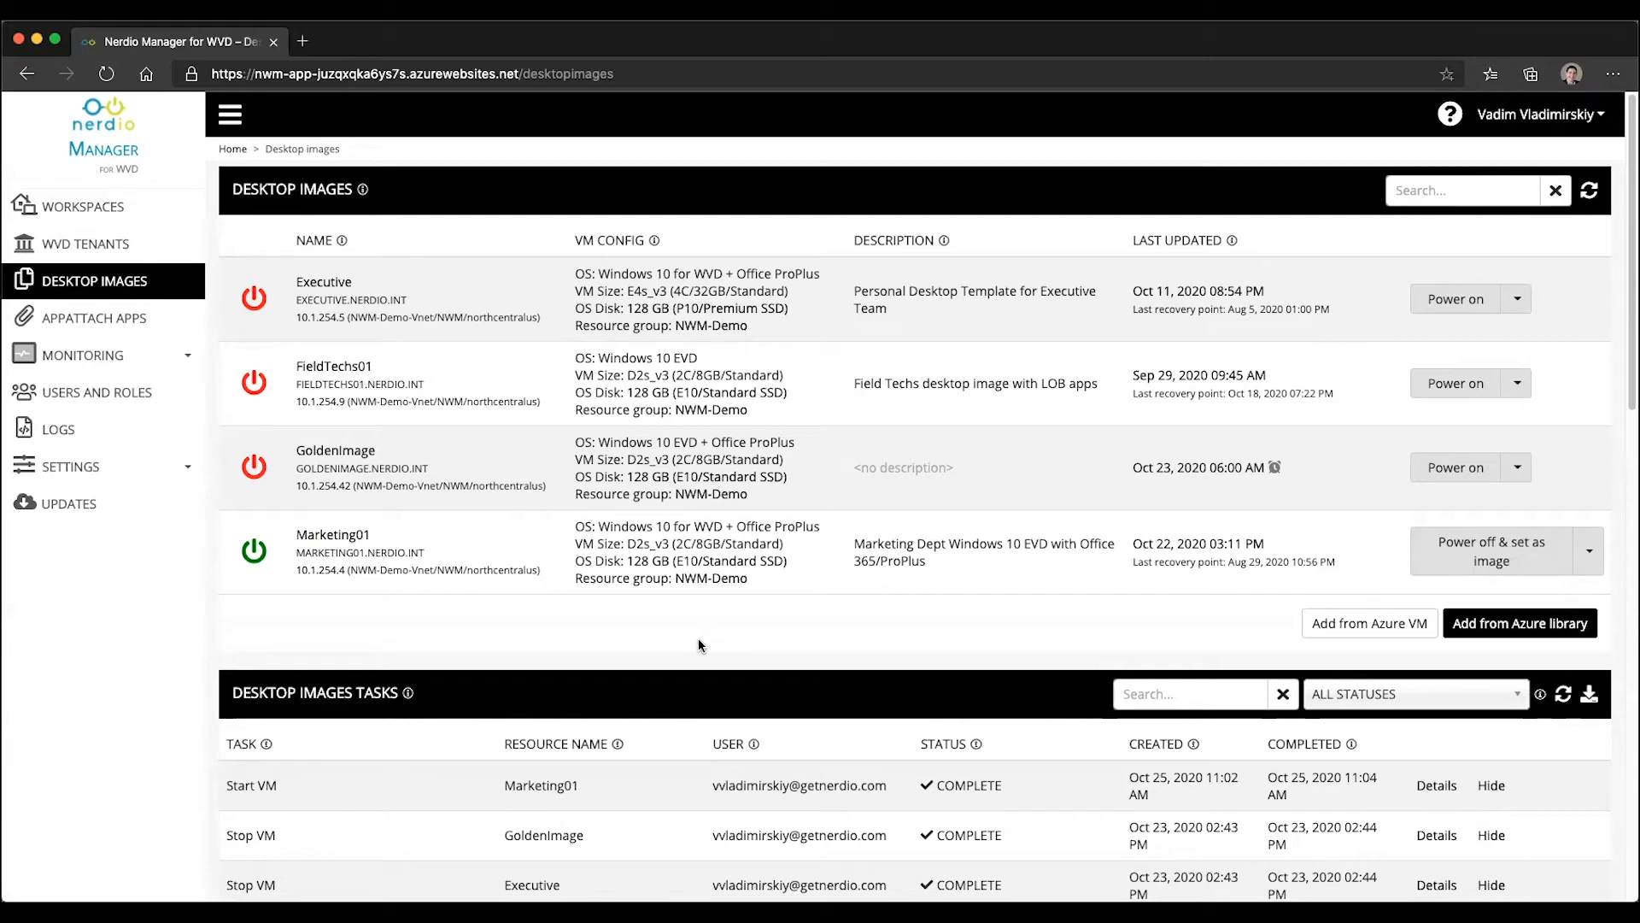
pyautogui.moveTo(1018, 623)
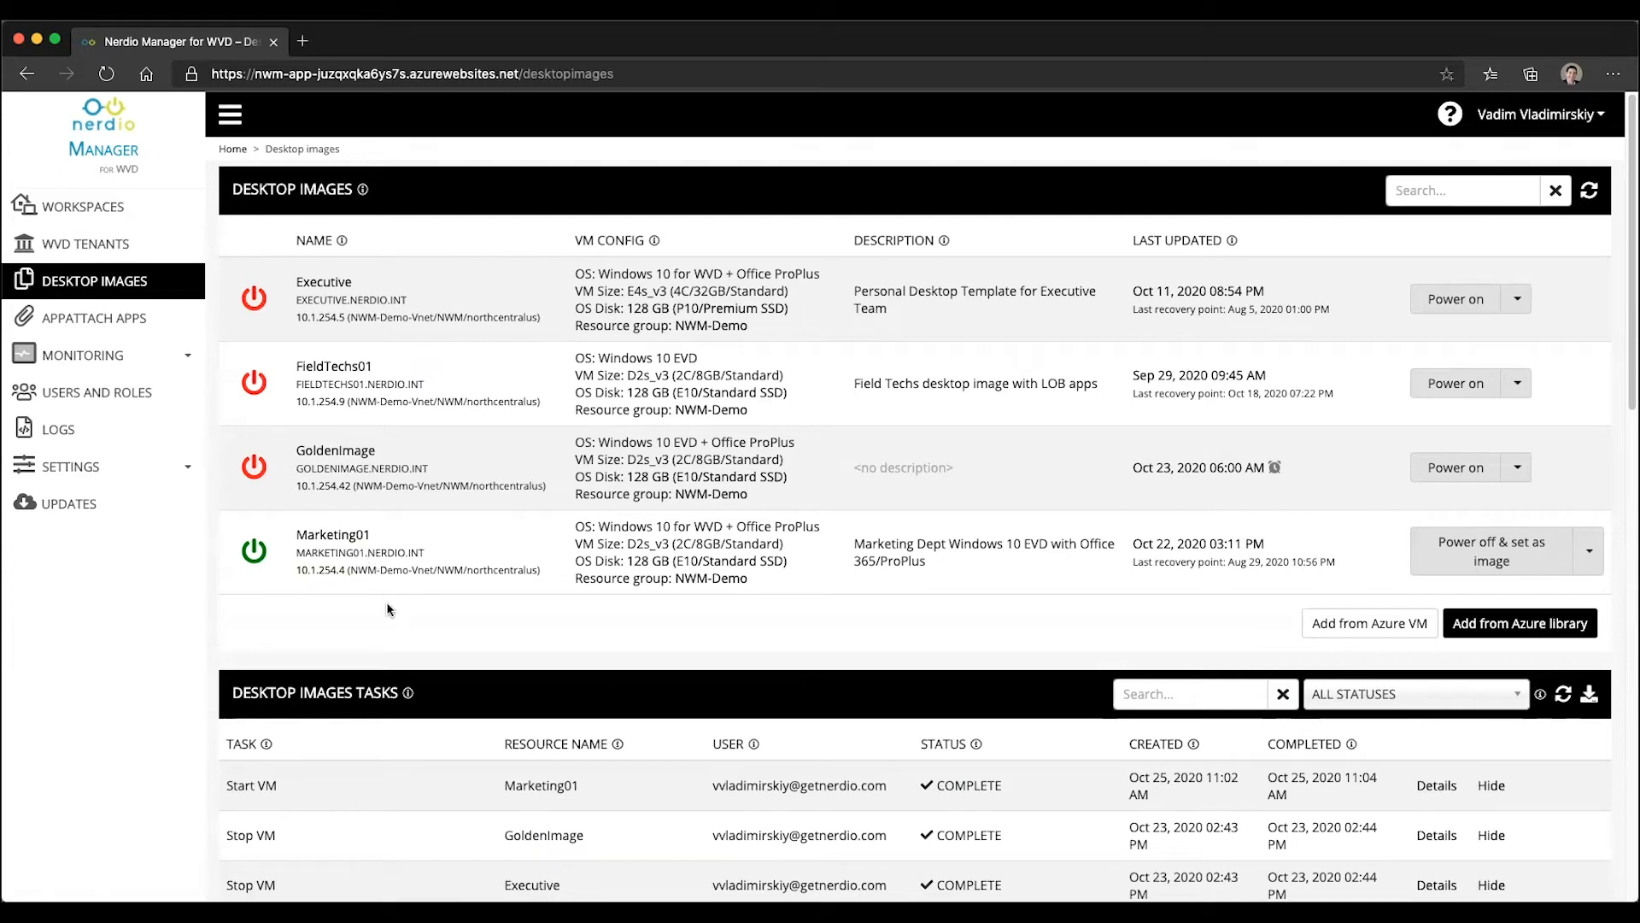
pyautogui.moveTo(1310, 588)
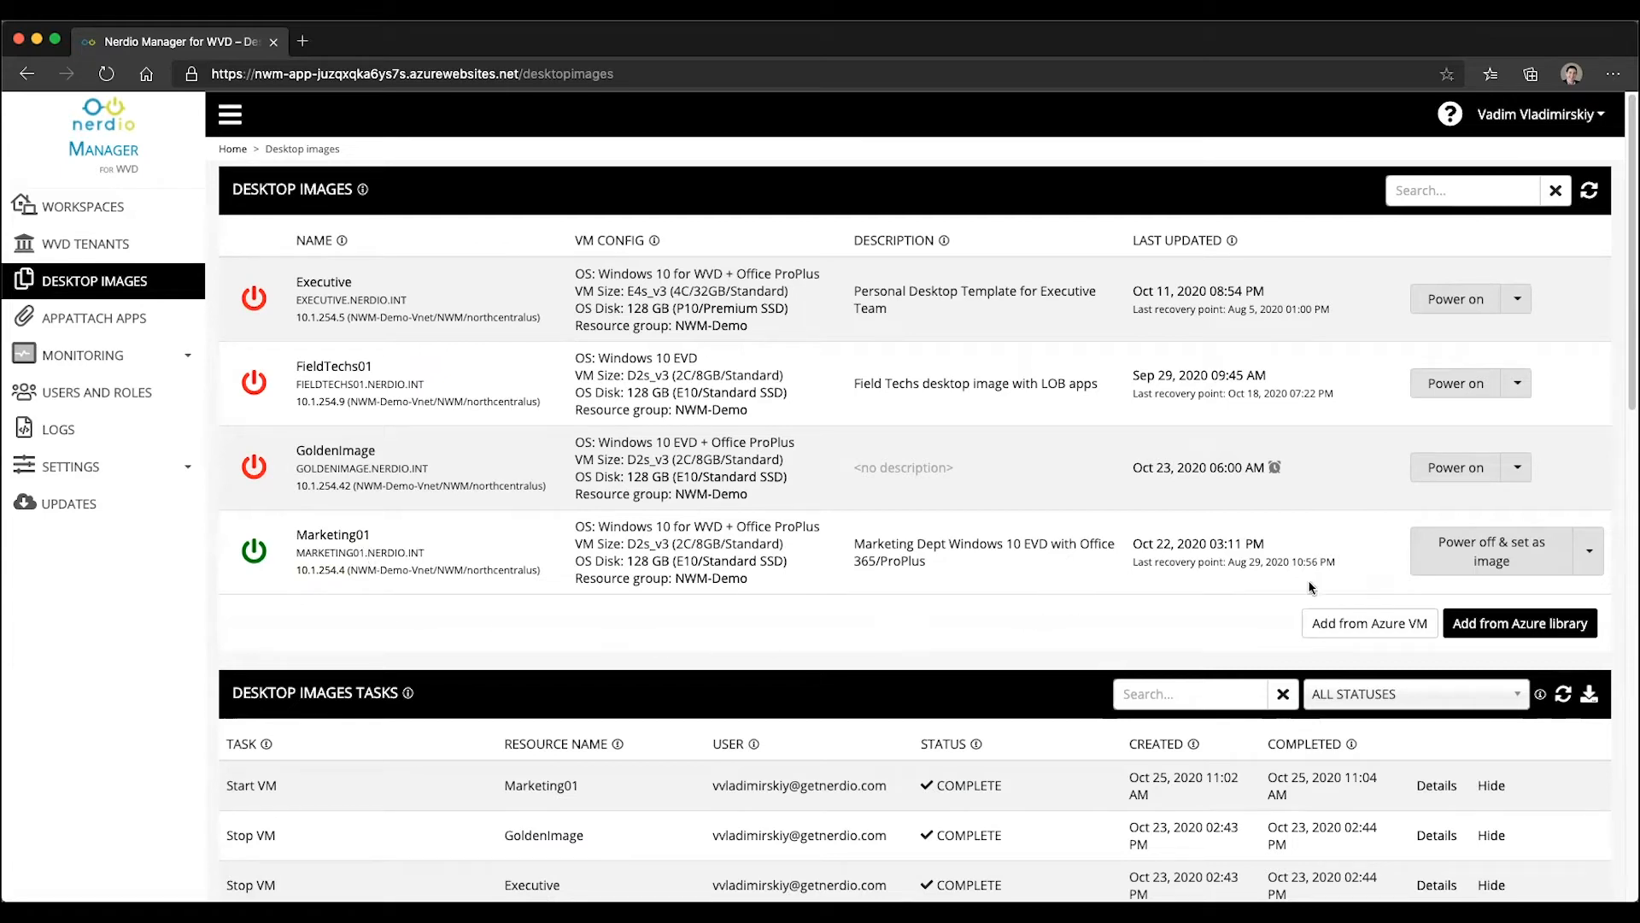
# Schedule Marketing01's power off and set-as-image weekly, Saturdays 2 a.m. from 10/31/2020, VM left running
pyautogui.click(1491, 551)
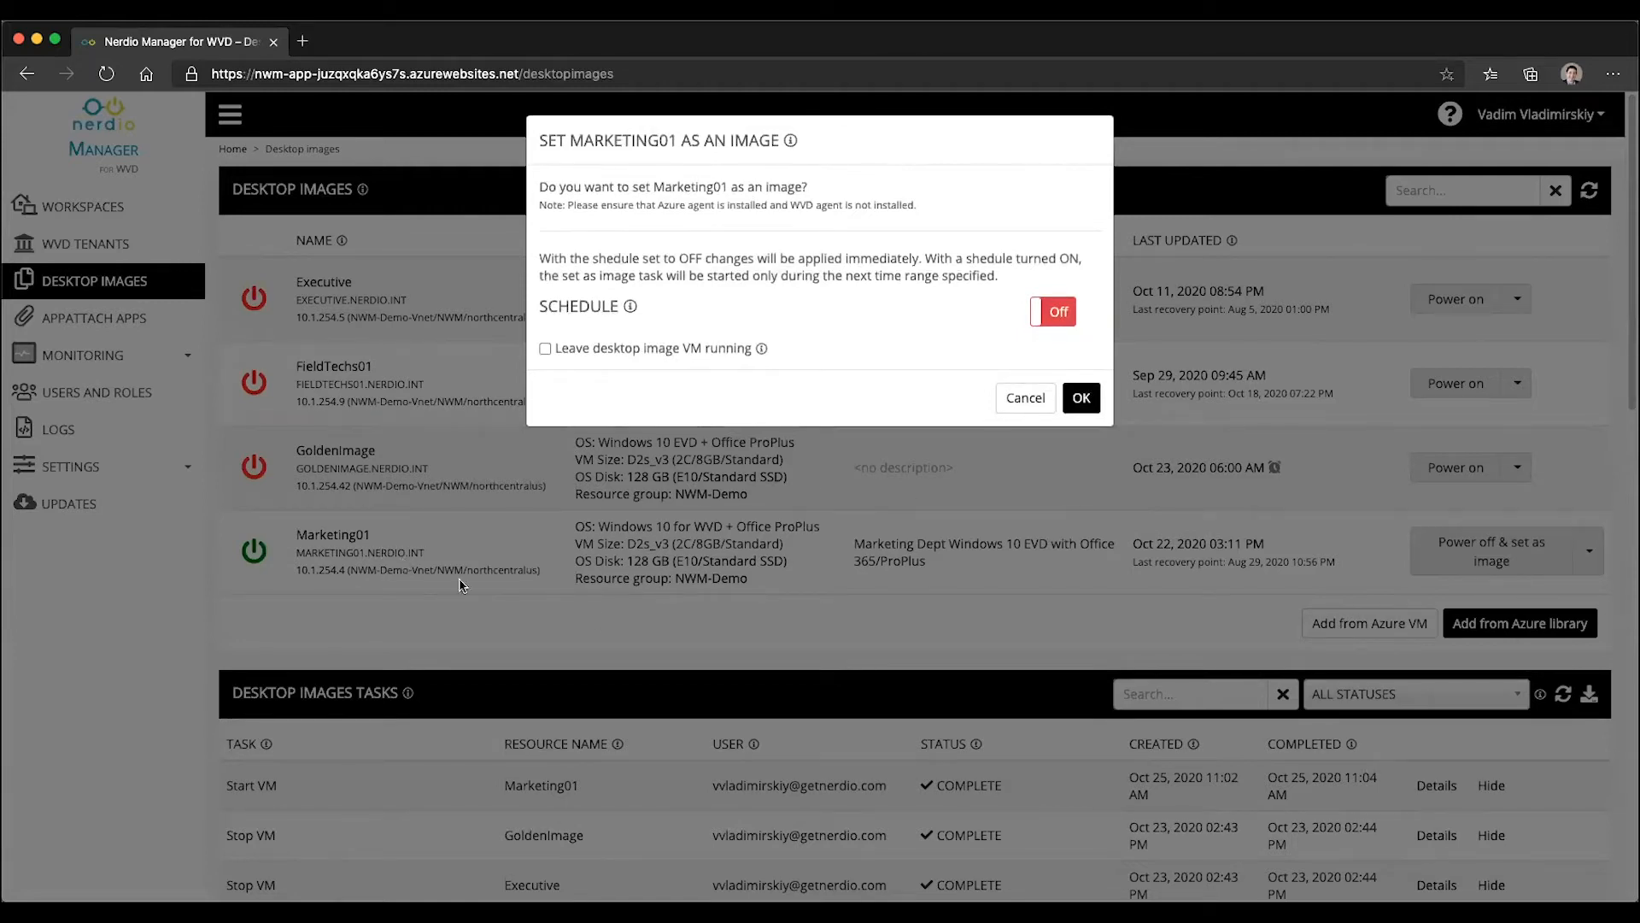
pyautogui.moveTo(1077, 616)
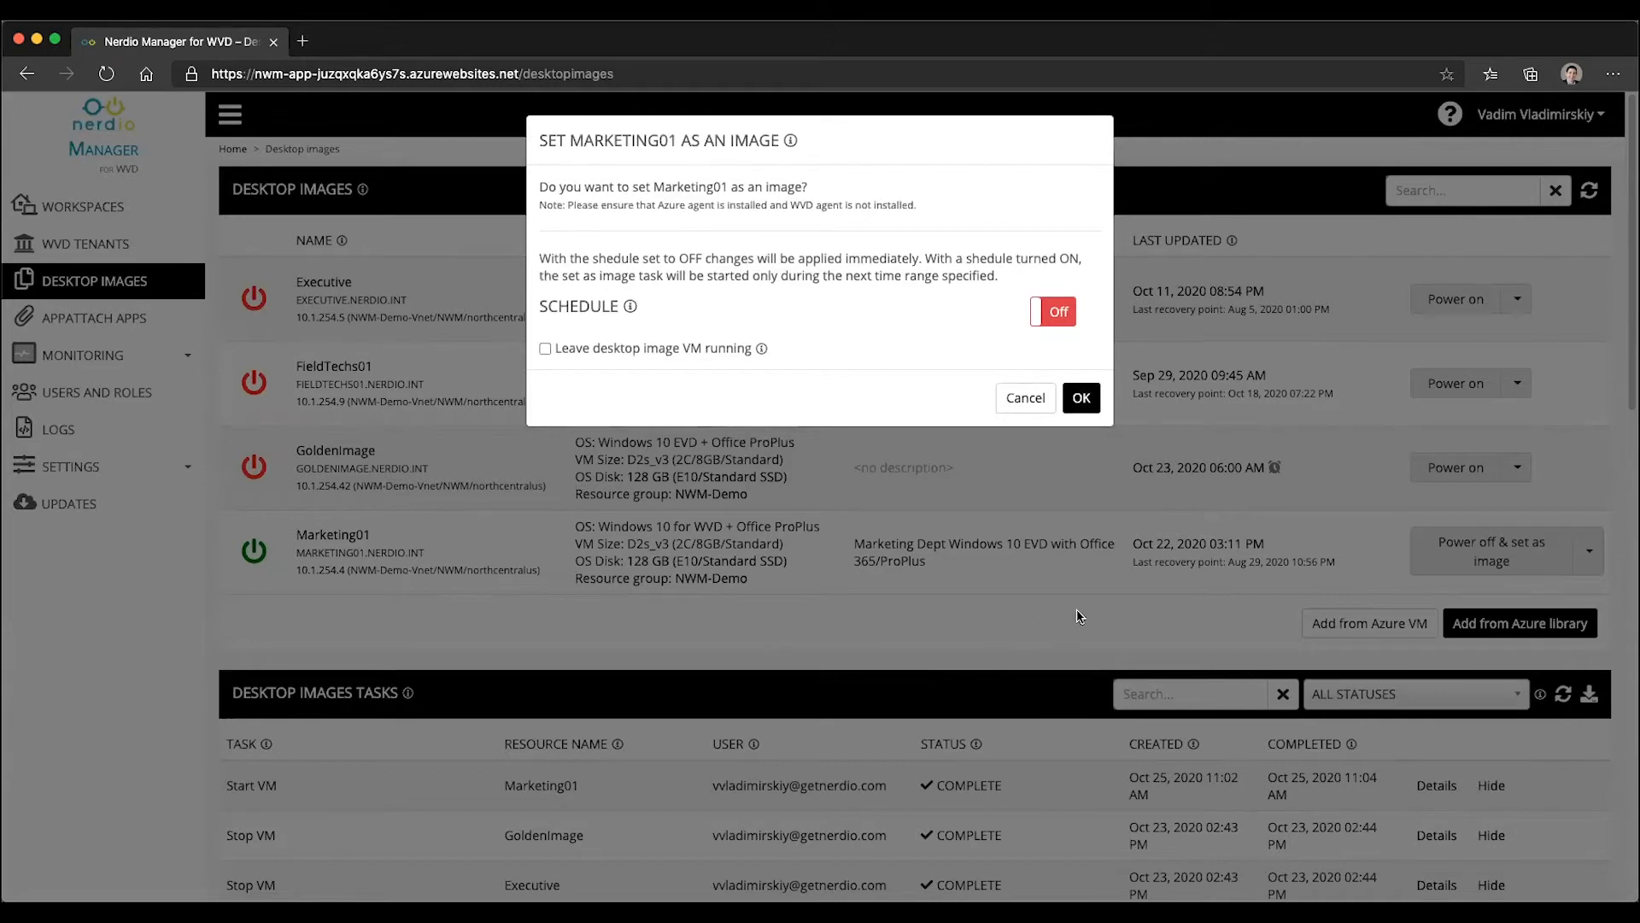
pyautogui.moveTo(1269, 564)
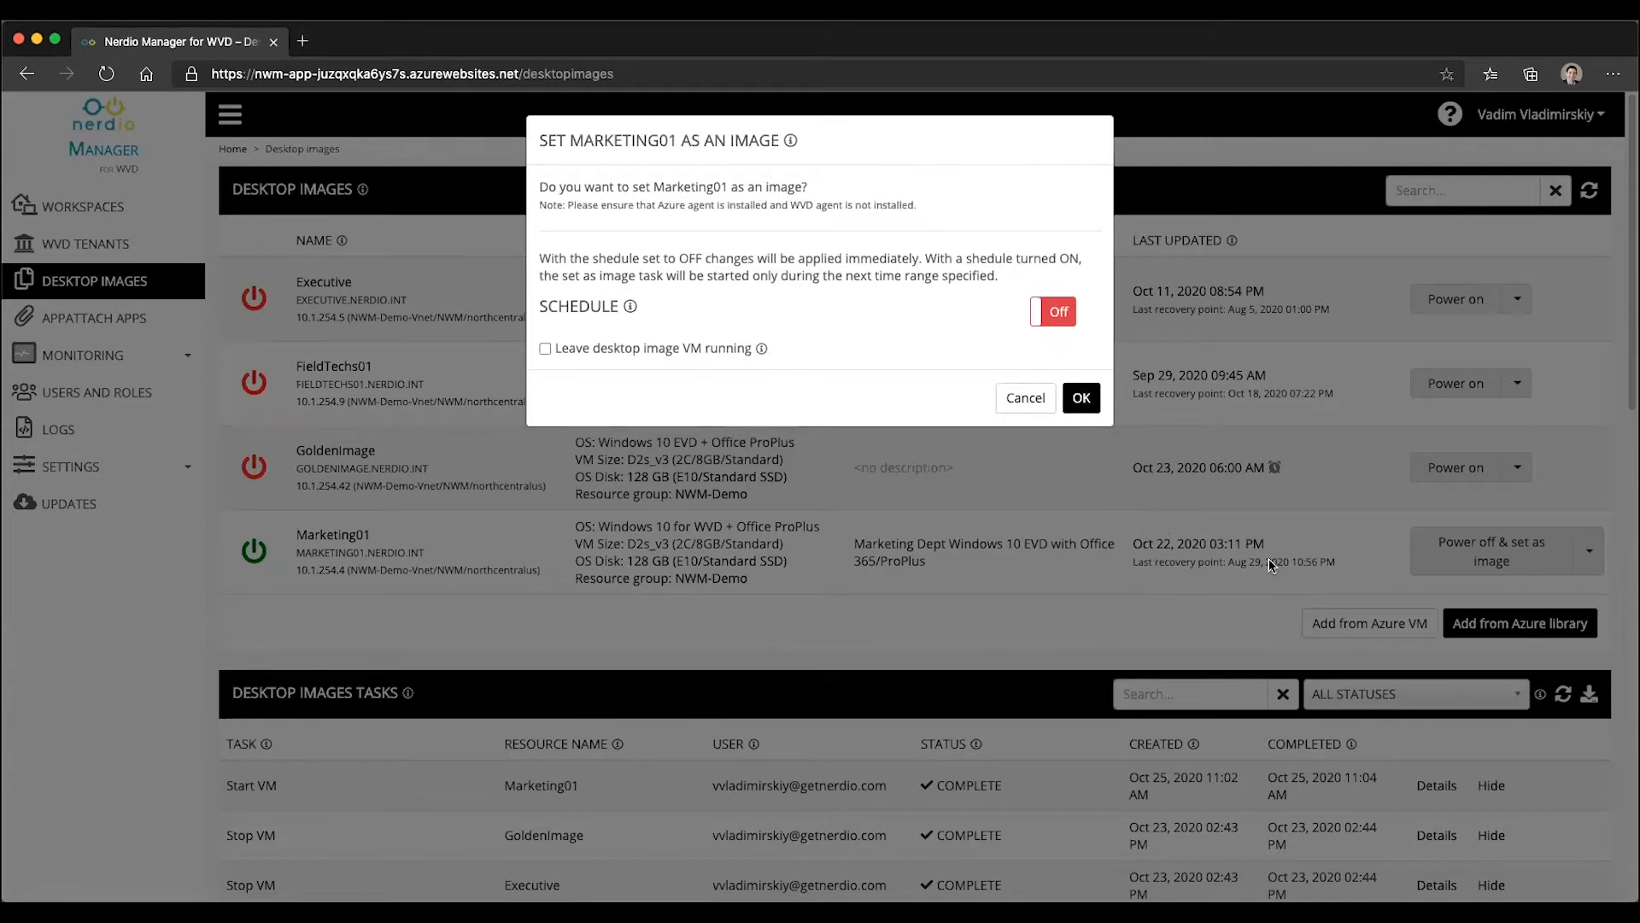
pyautogui.click(1051, 311)
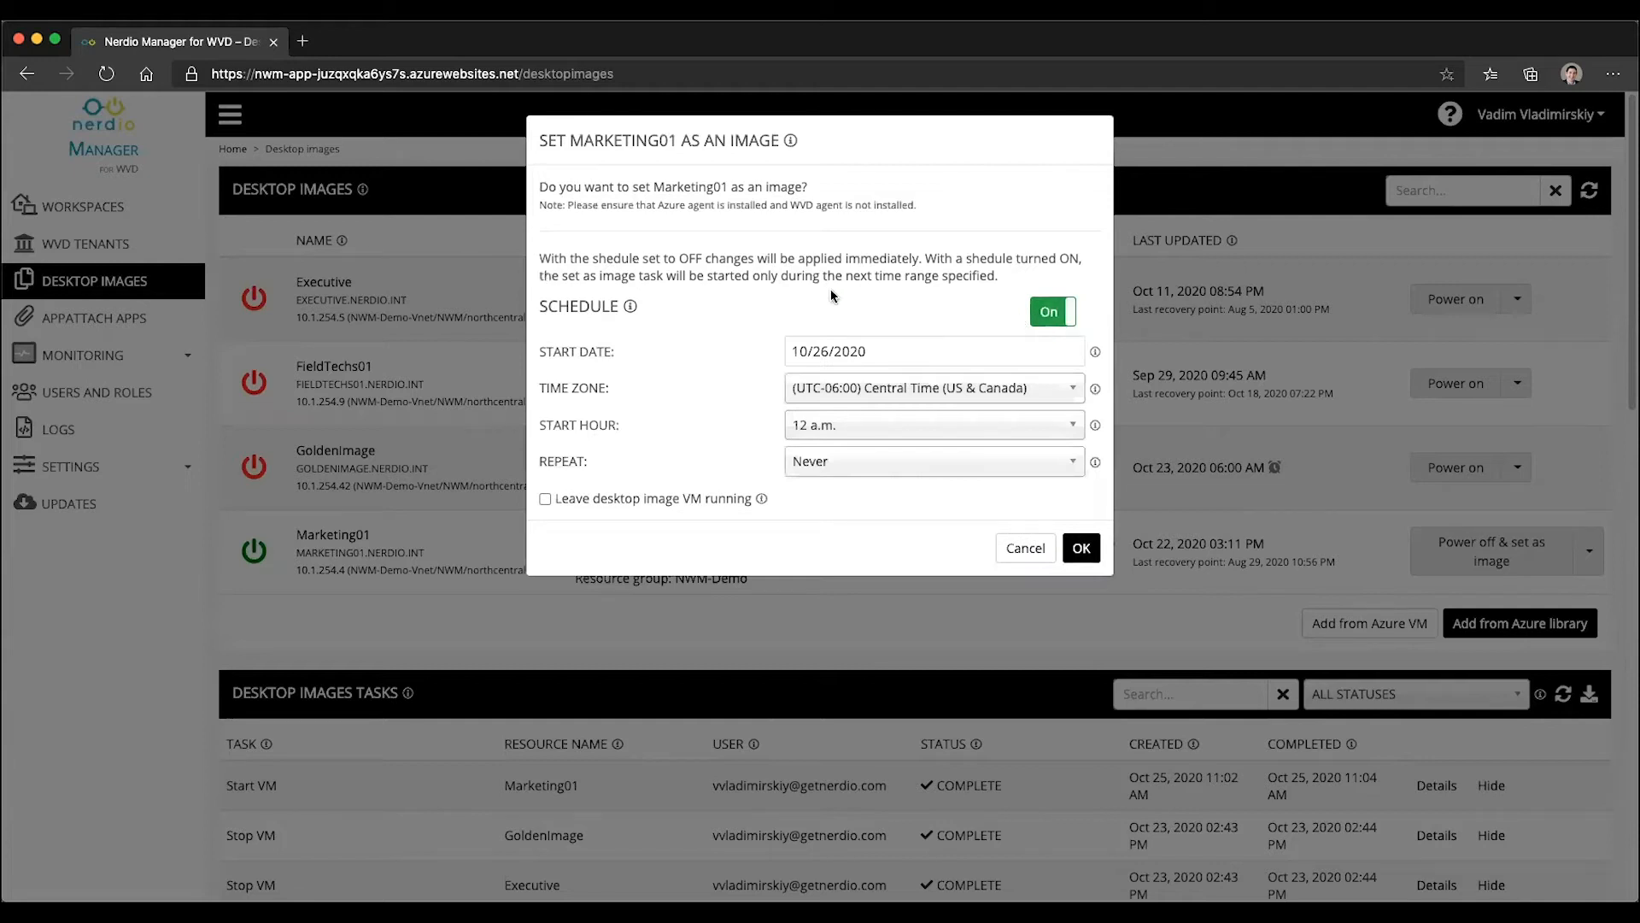
pyautogui.moveTo(720, 337)
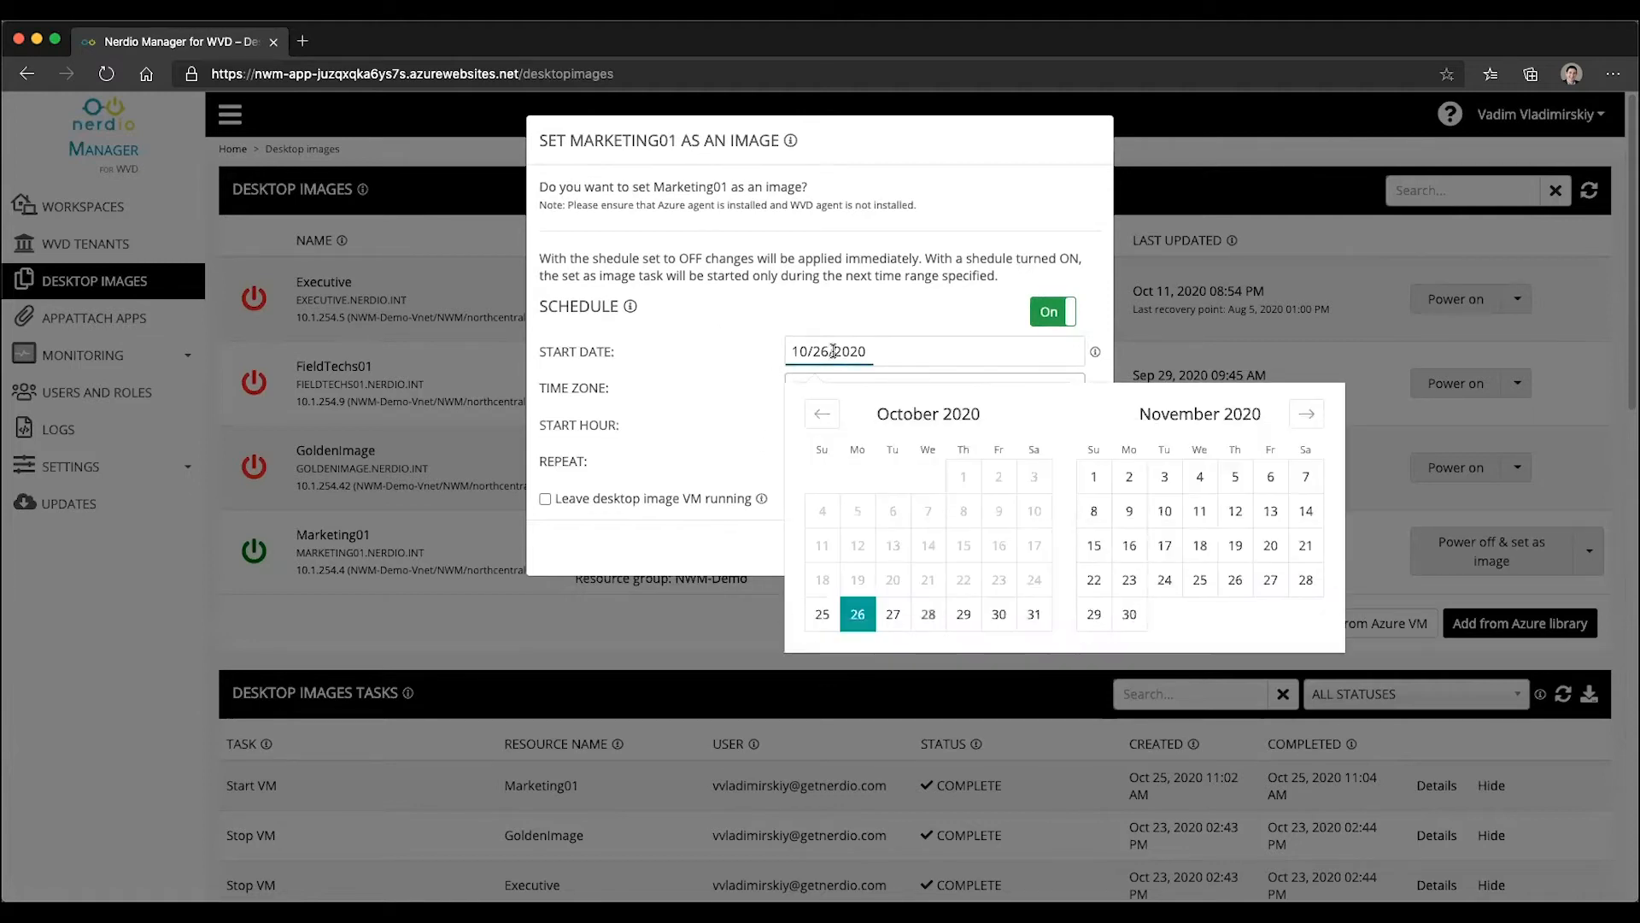
pyautogui.moveTo(1040, 615)
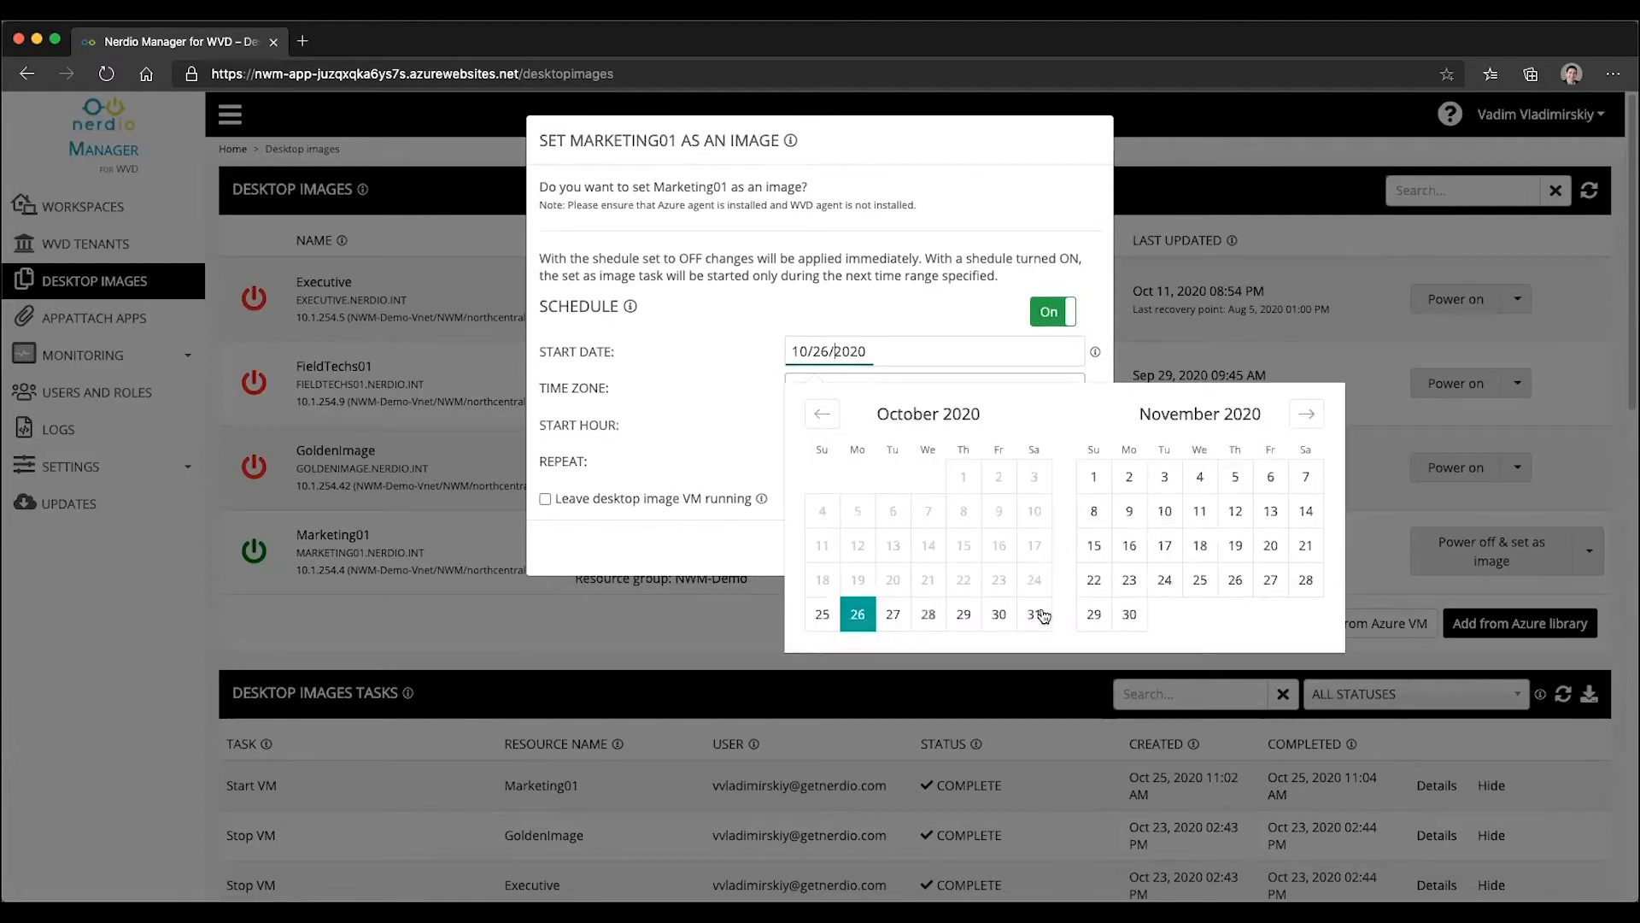
pyautogui.click(1034, 614)
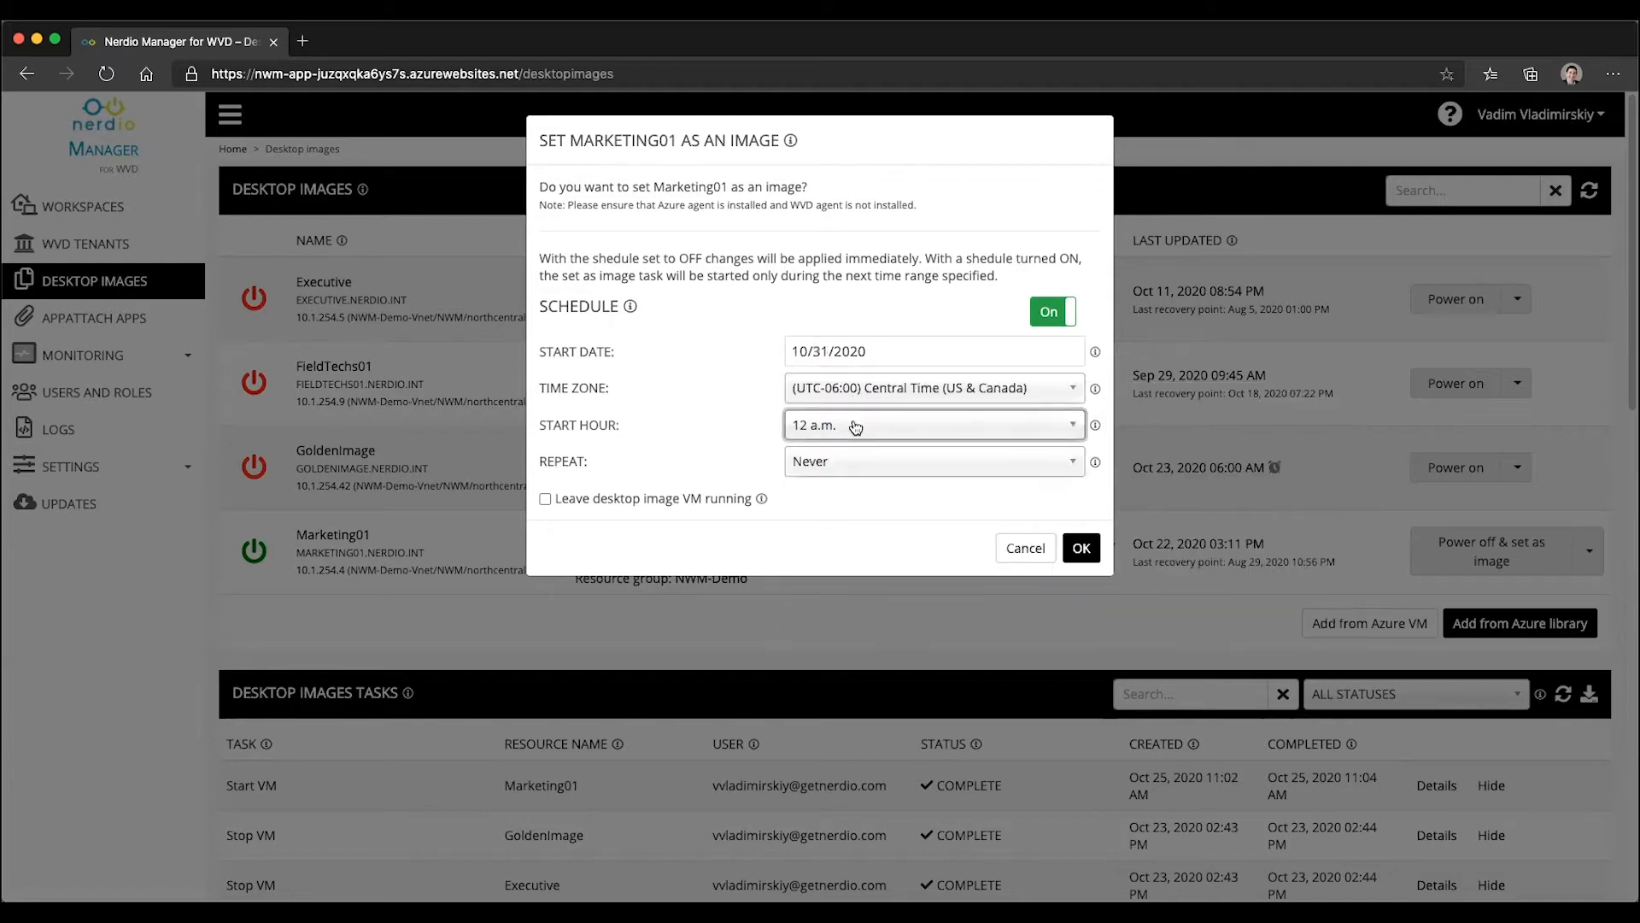
pyautogui.click(931, 425)
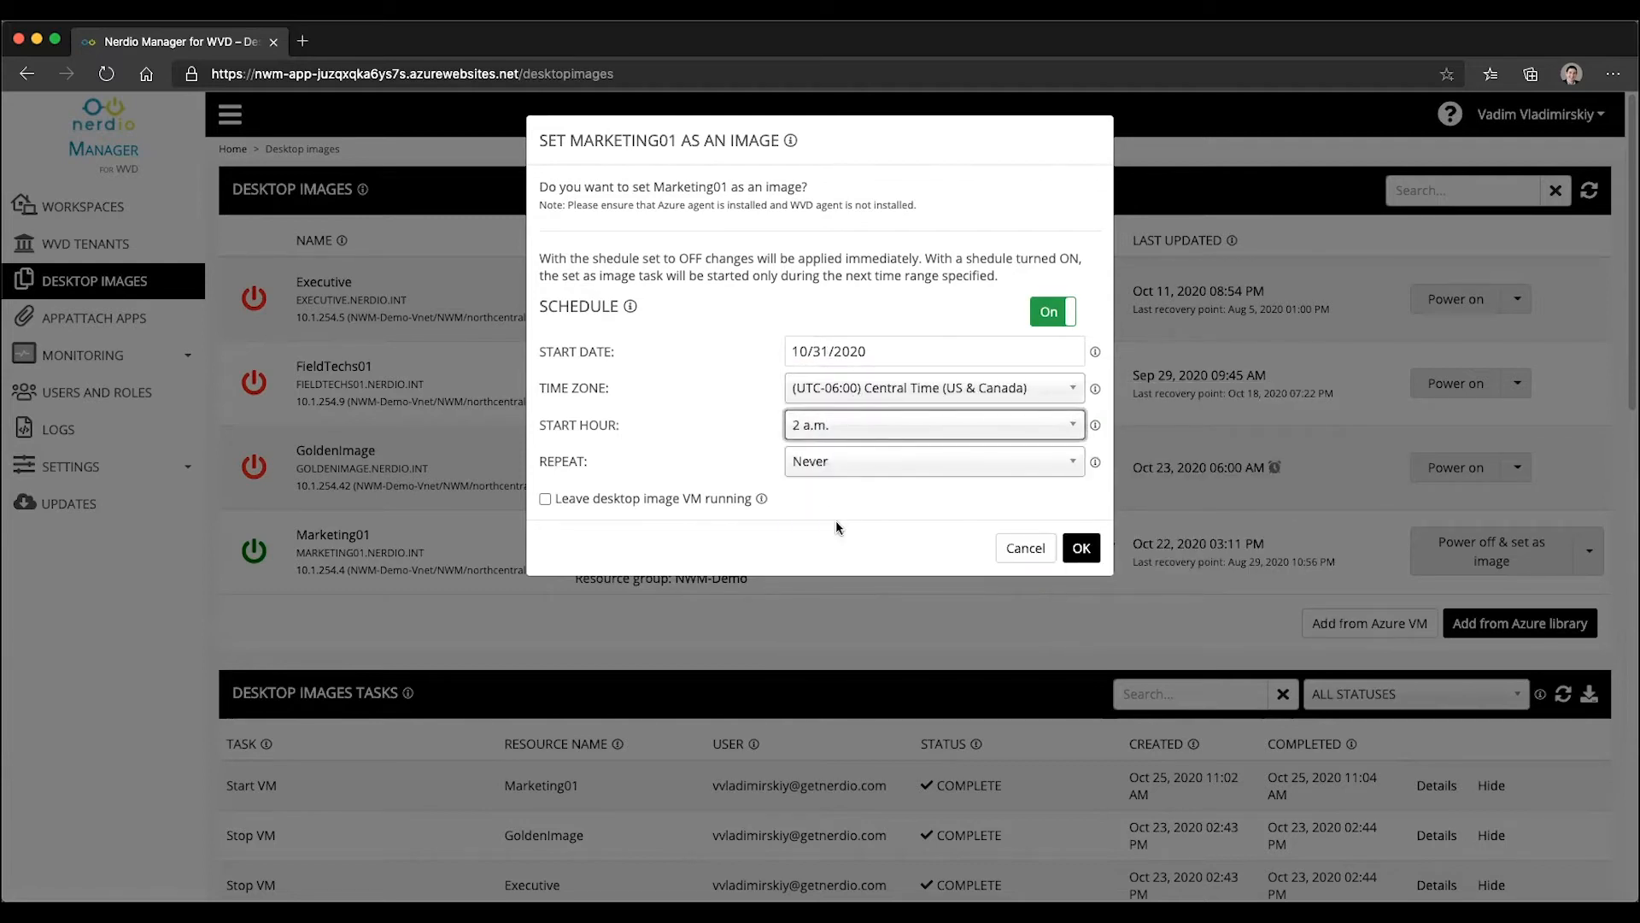
pyautogui.click(931, 461)
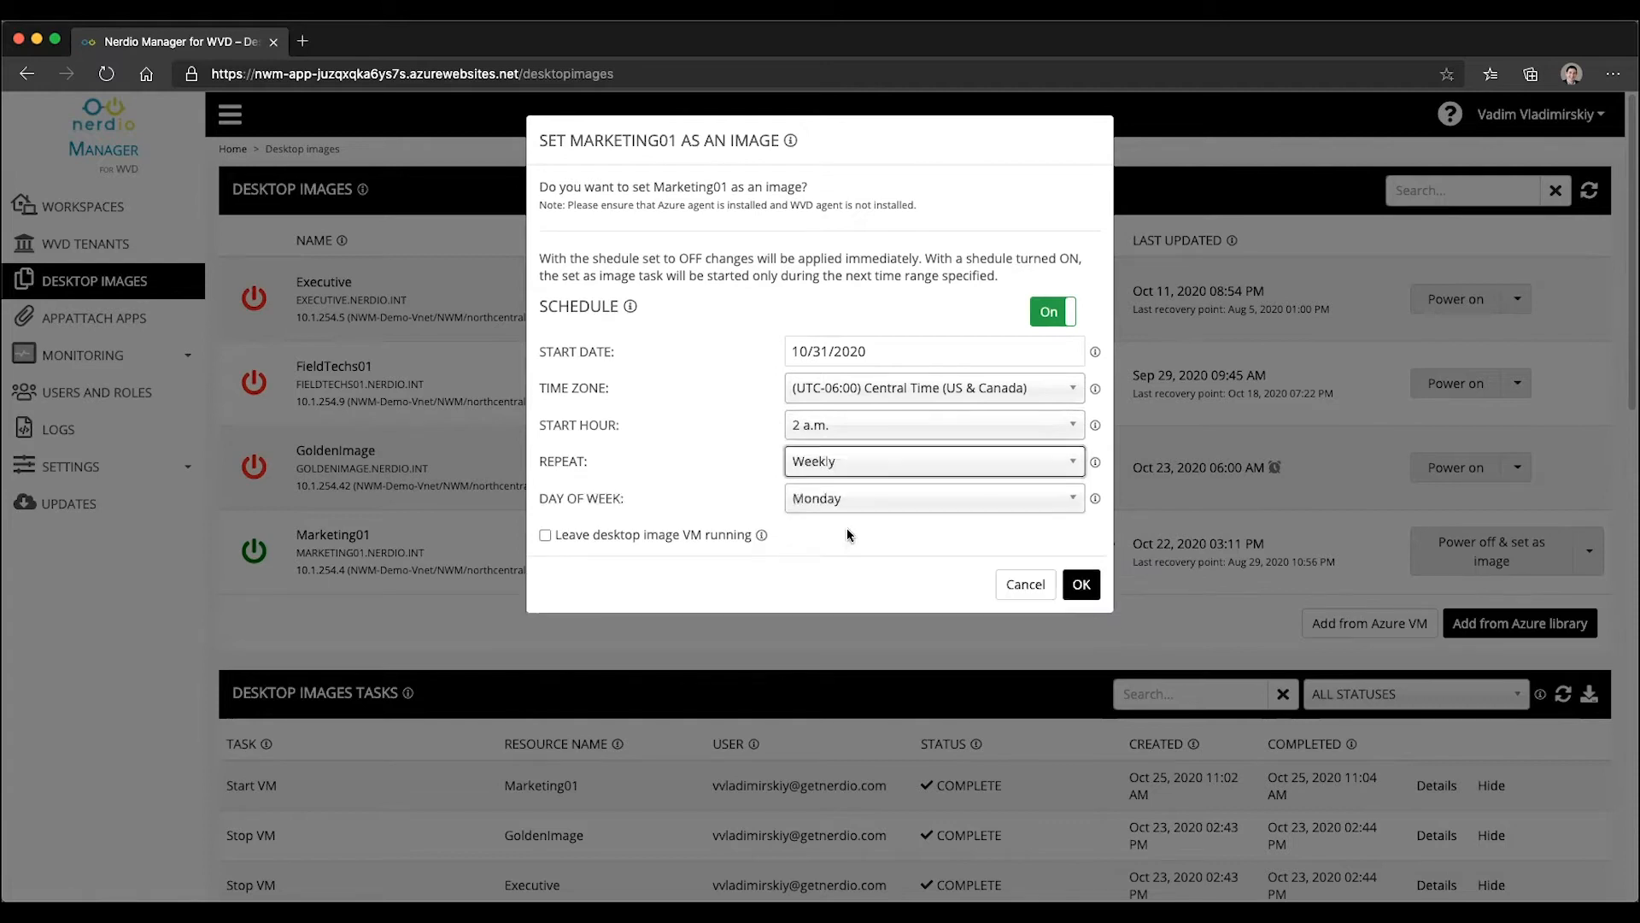
pyautogui.click(932, 497)
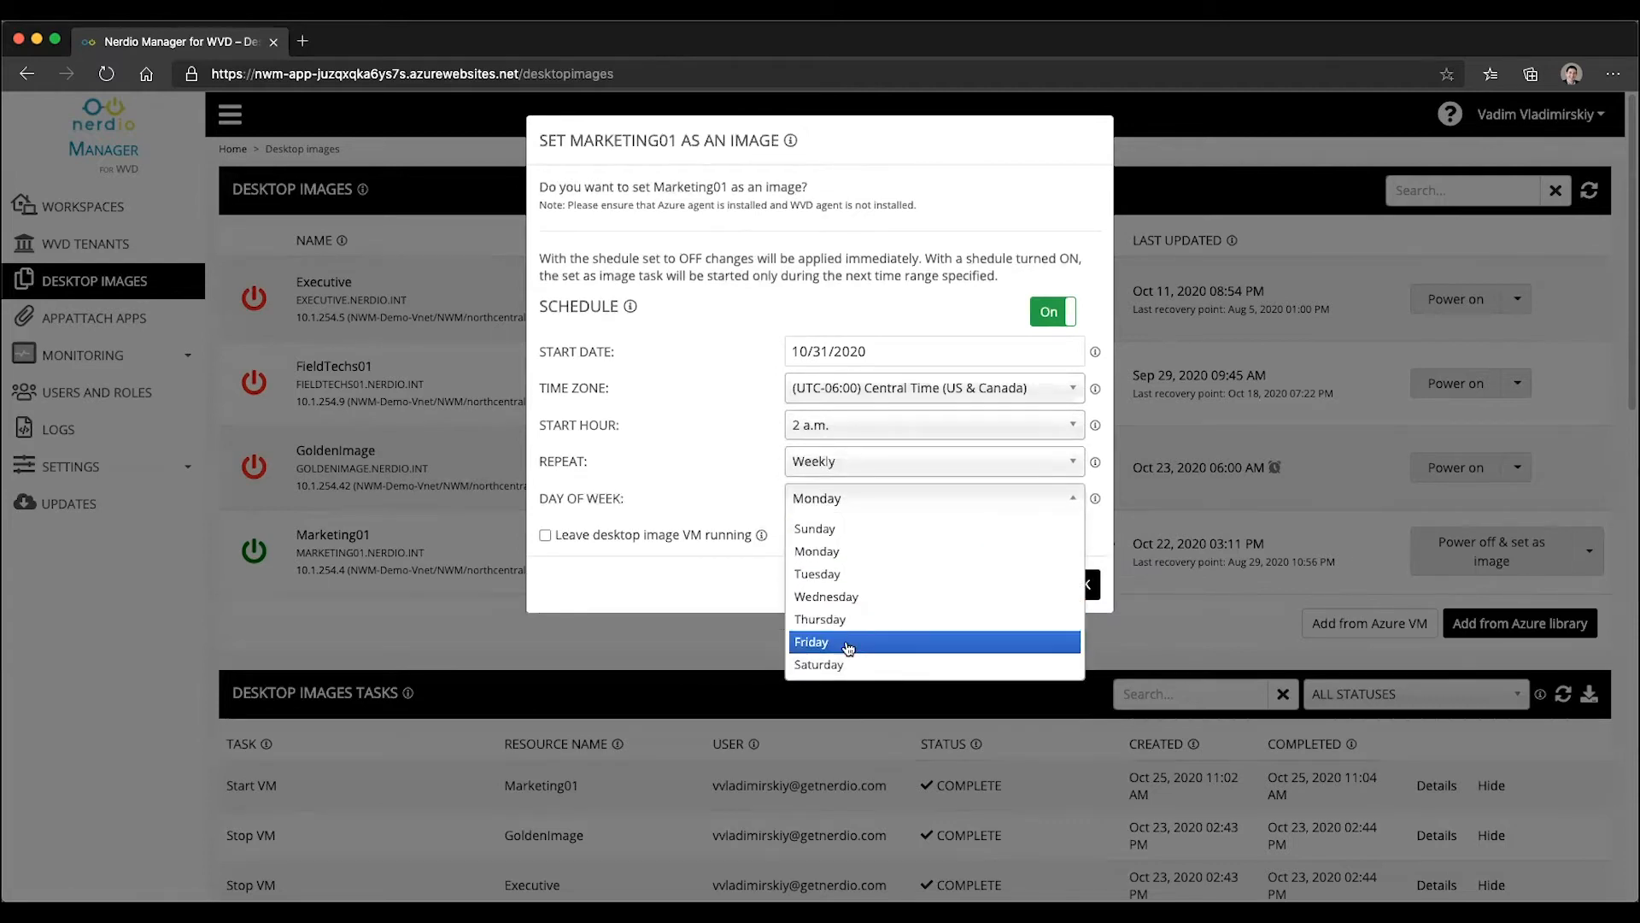
pyautogui.click(819, 663)
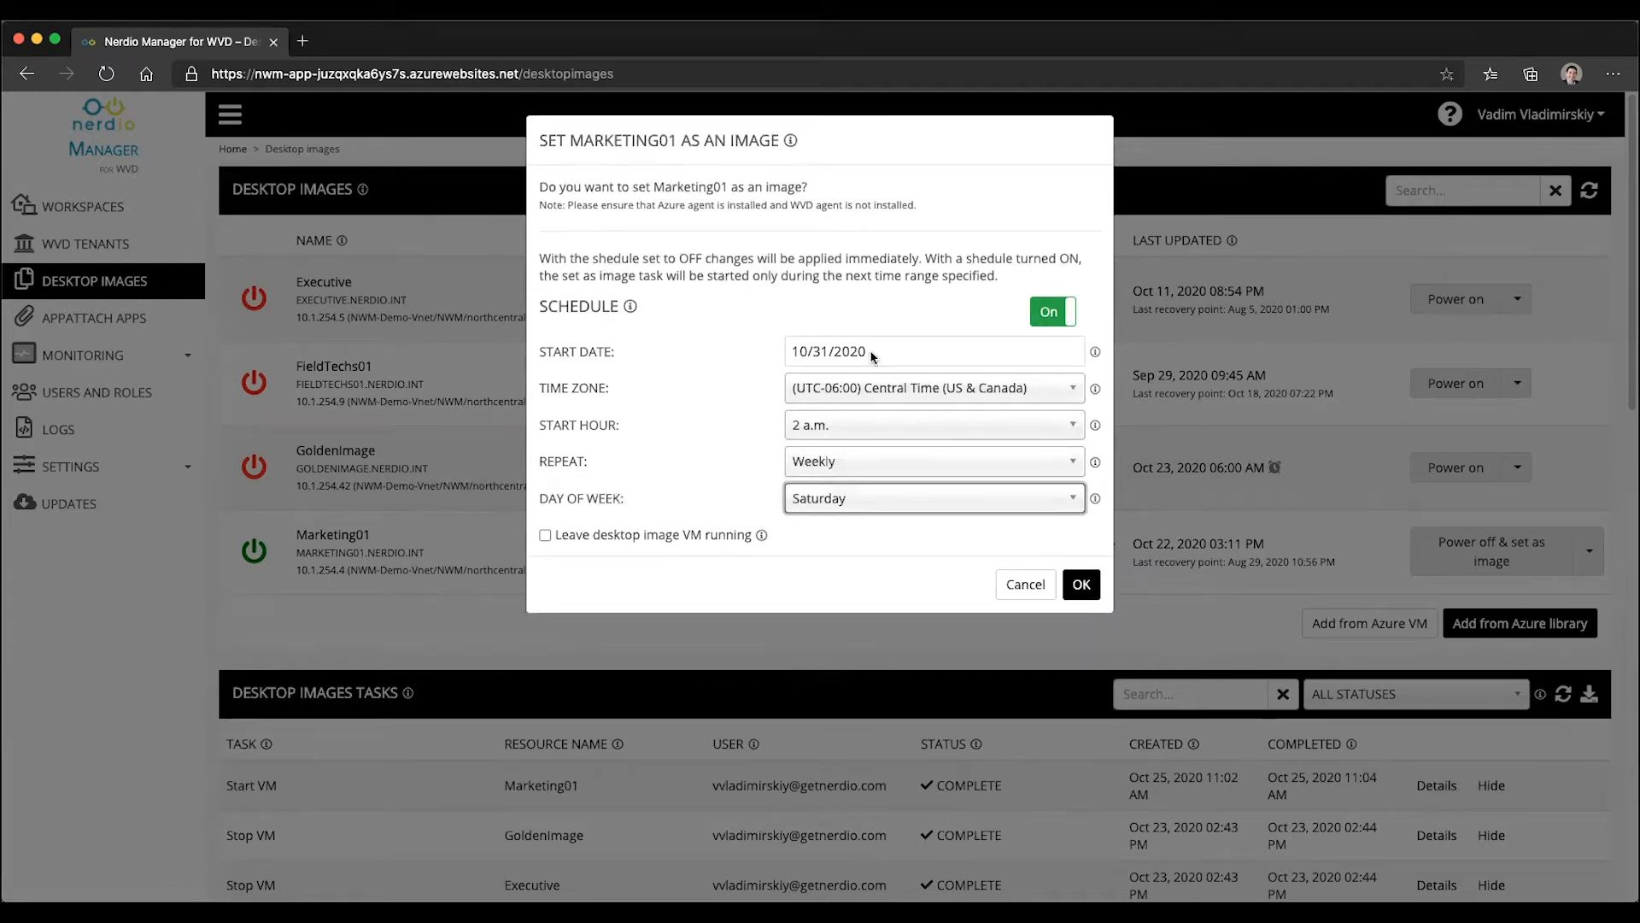
pyautogui.click(545, 535)
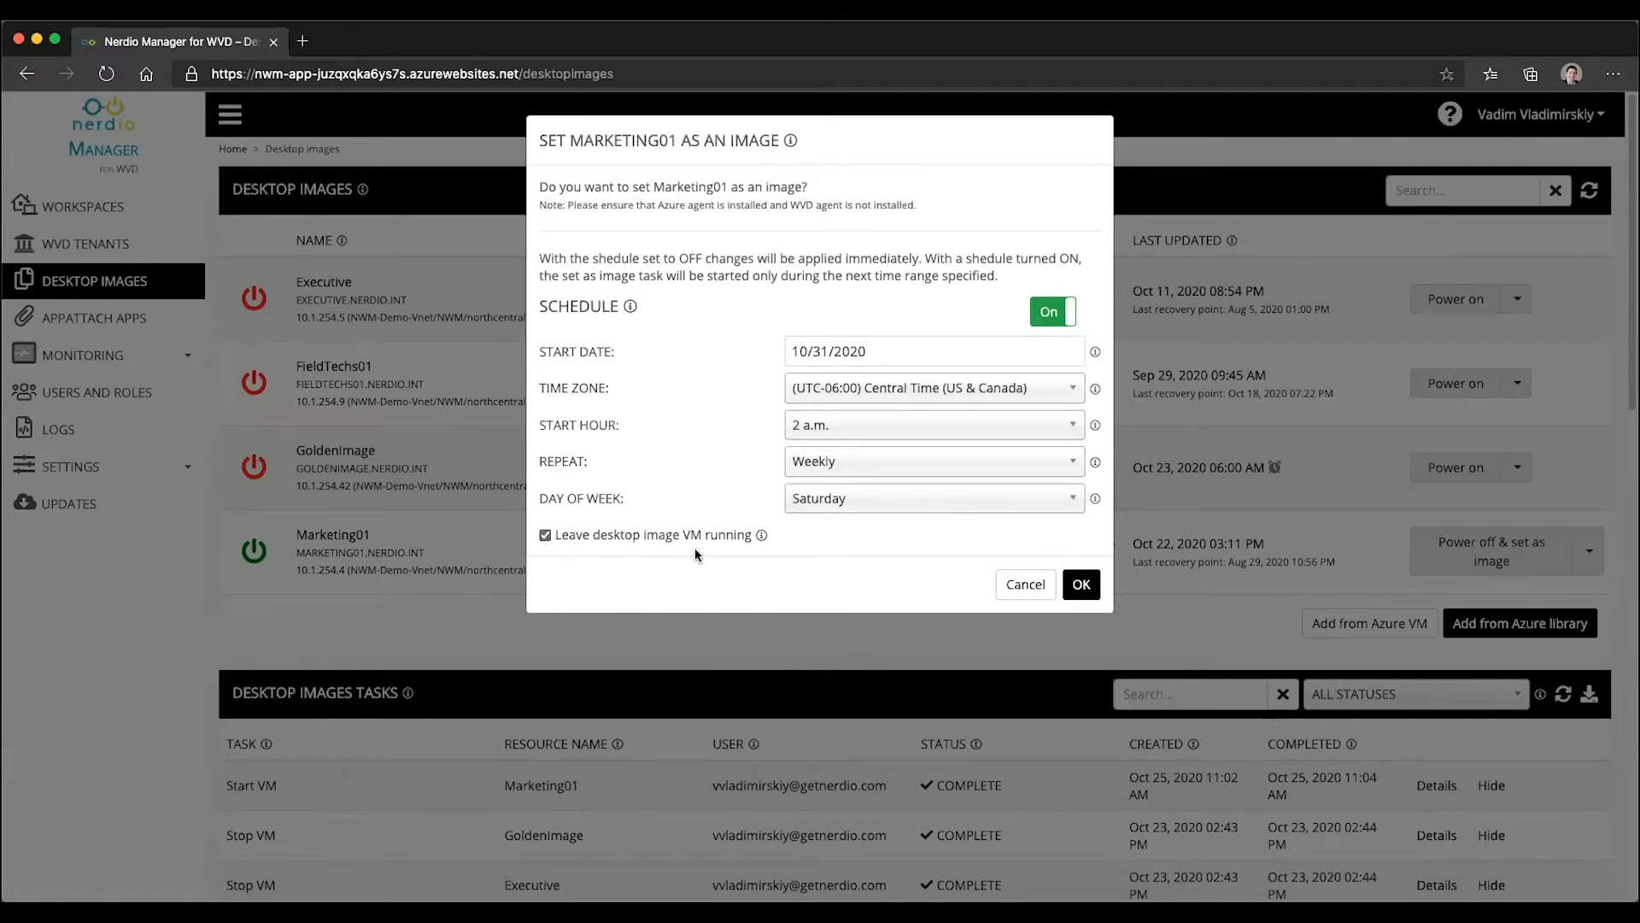
pyautogui.click(1082, 583)
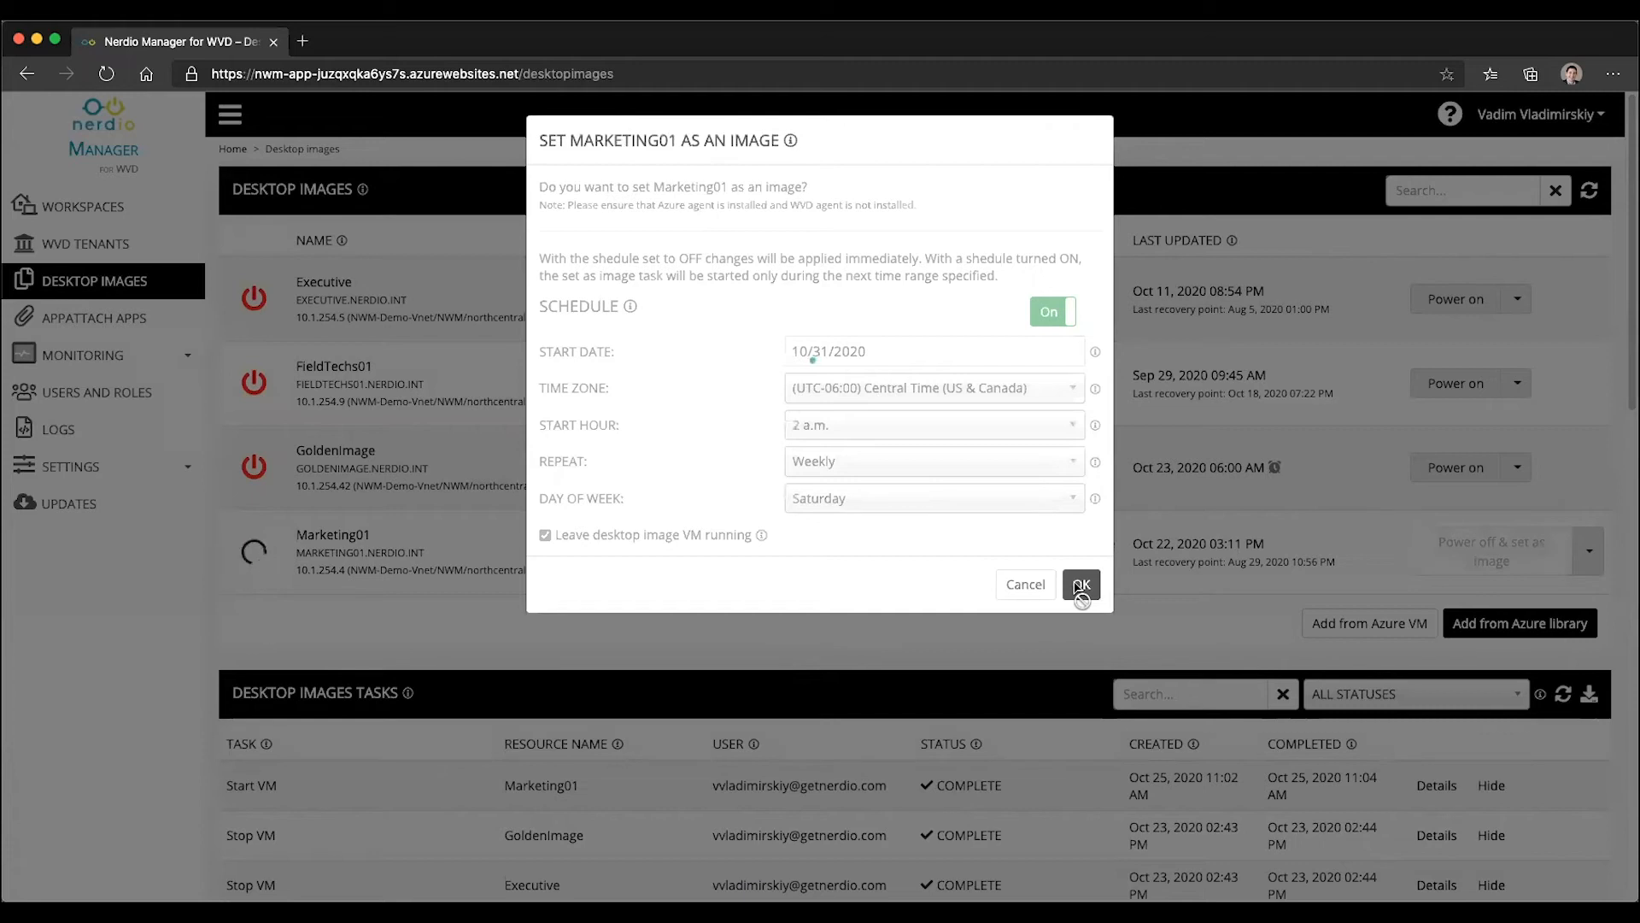
# Reopen Marketing01's Set as Image dialog to view its weekly Saturday 2 a.m. schedule
pyautogui.click(1080, 584)
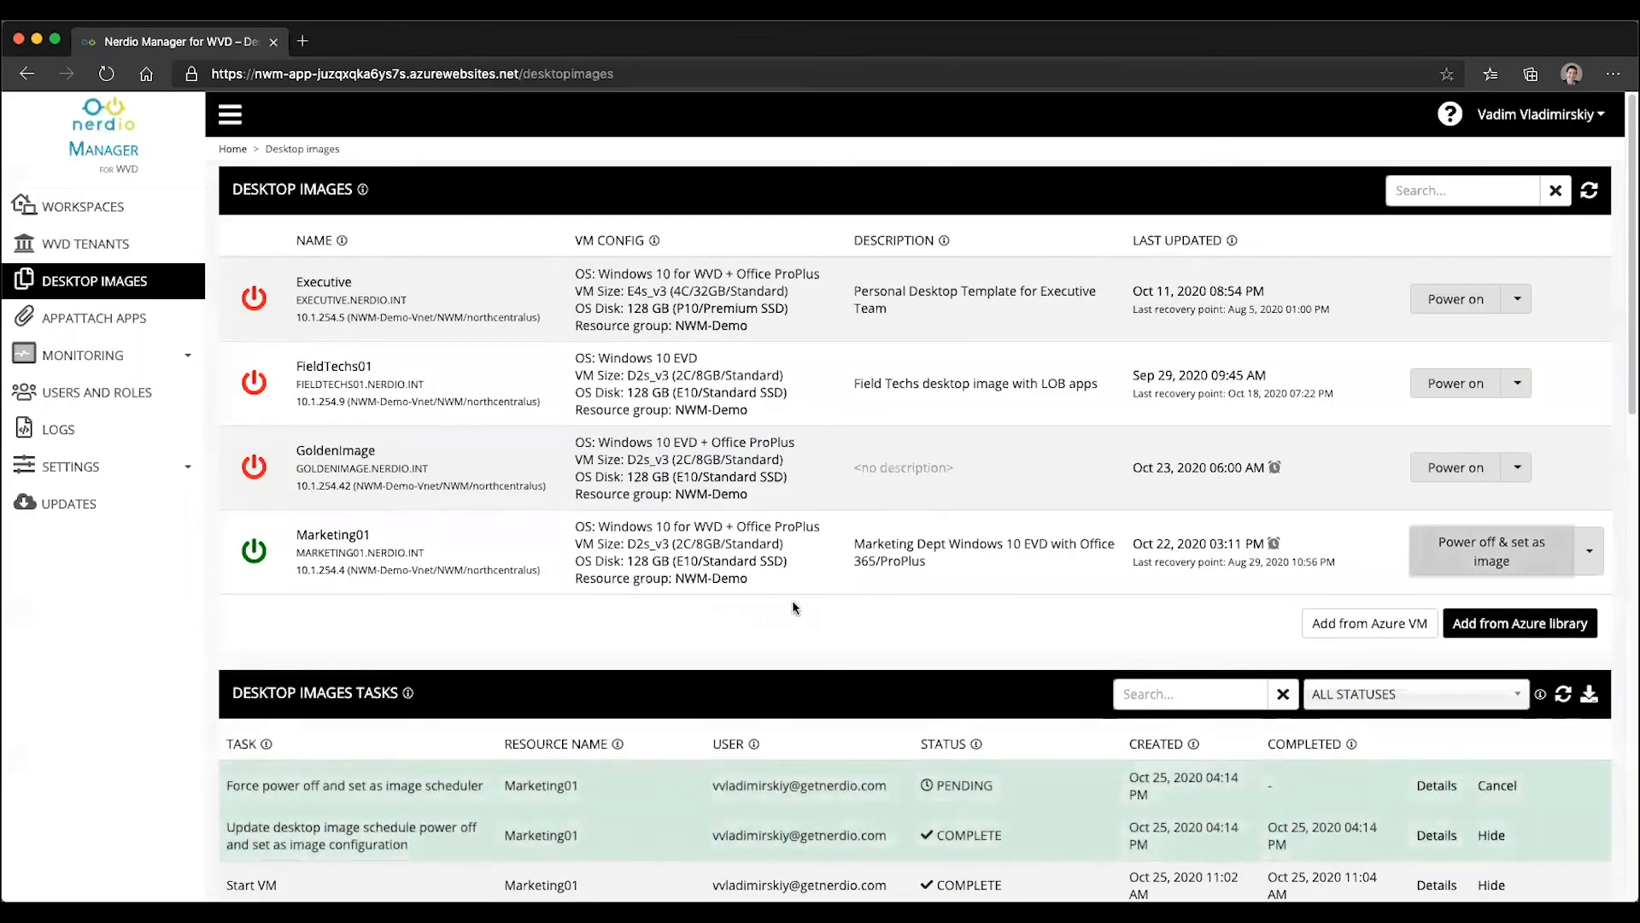
pyautogui.moveTo(1314, 551)
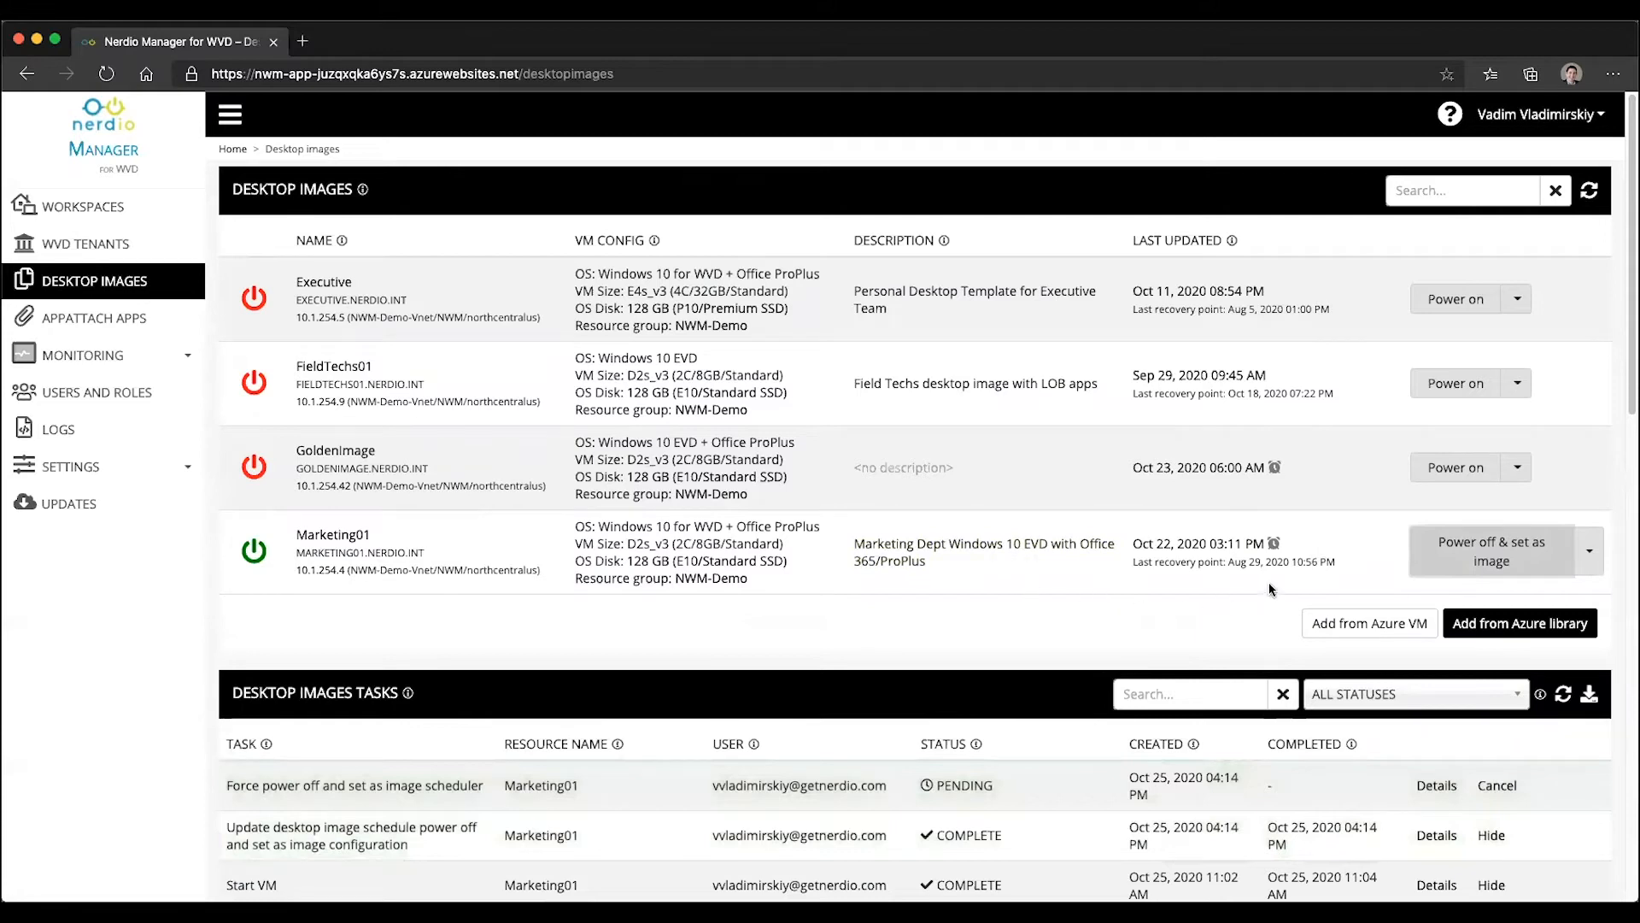
pyautogui.moveTo(1276, 556)
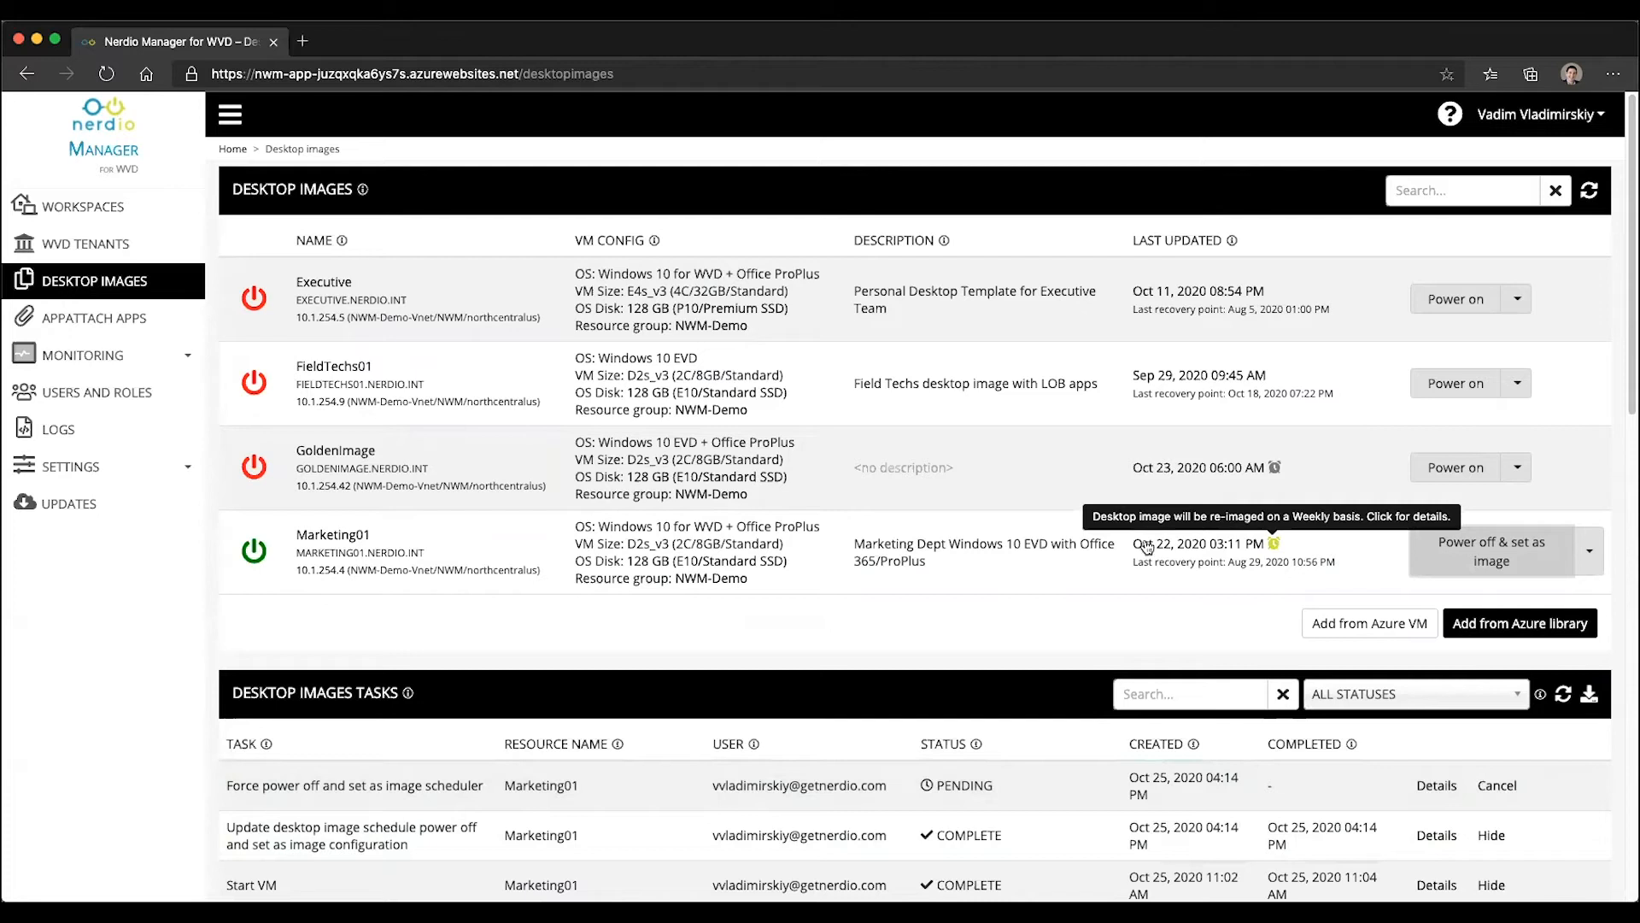
pyautogui.moveTo(356, 565)
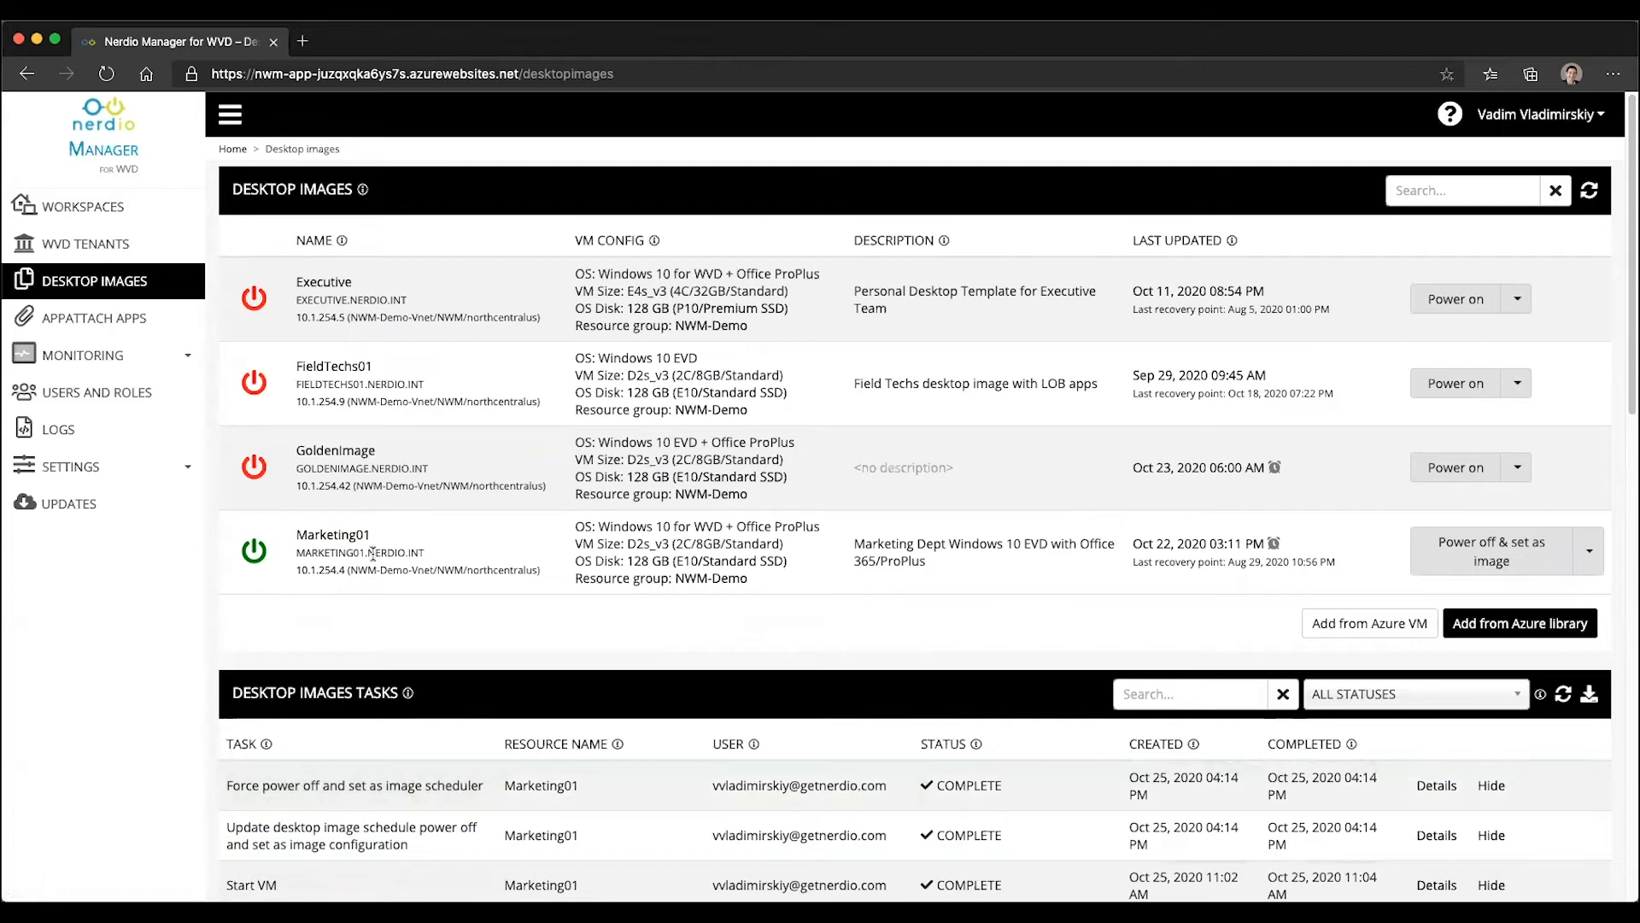
pyautogui.moveTo(1203, 604)
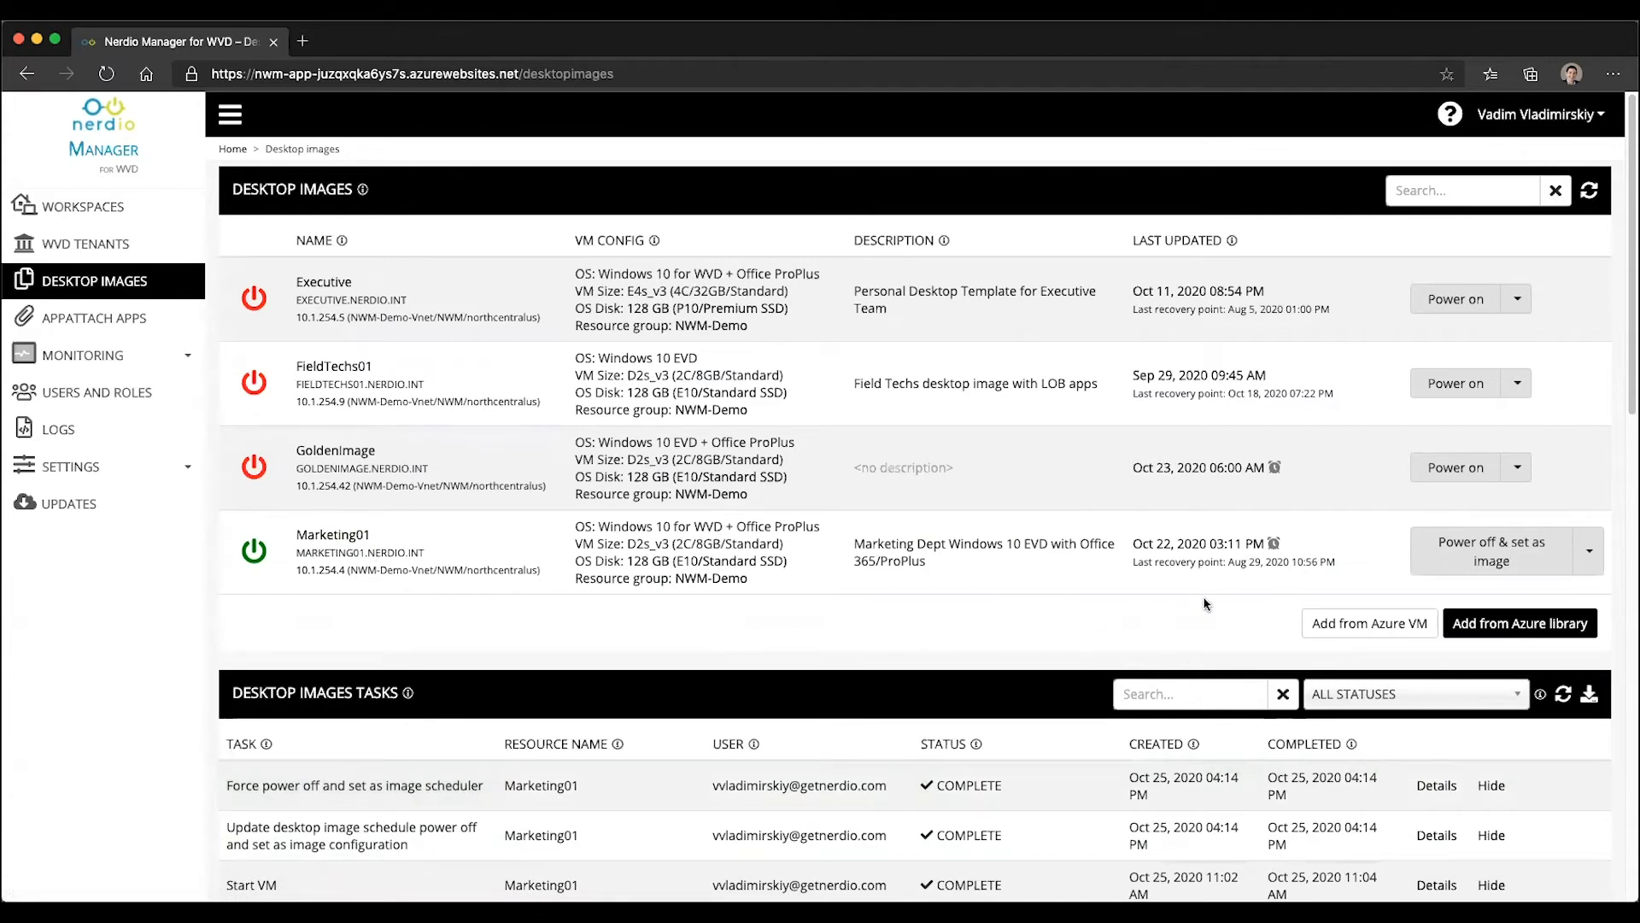
pyautogui.moveTo(1274, 549)
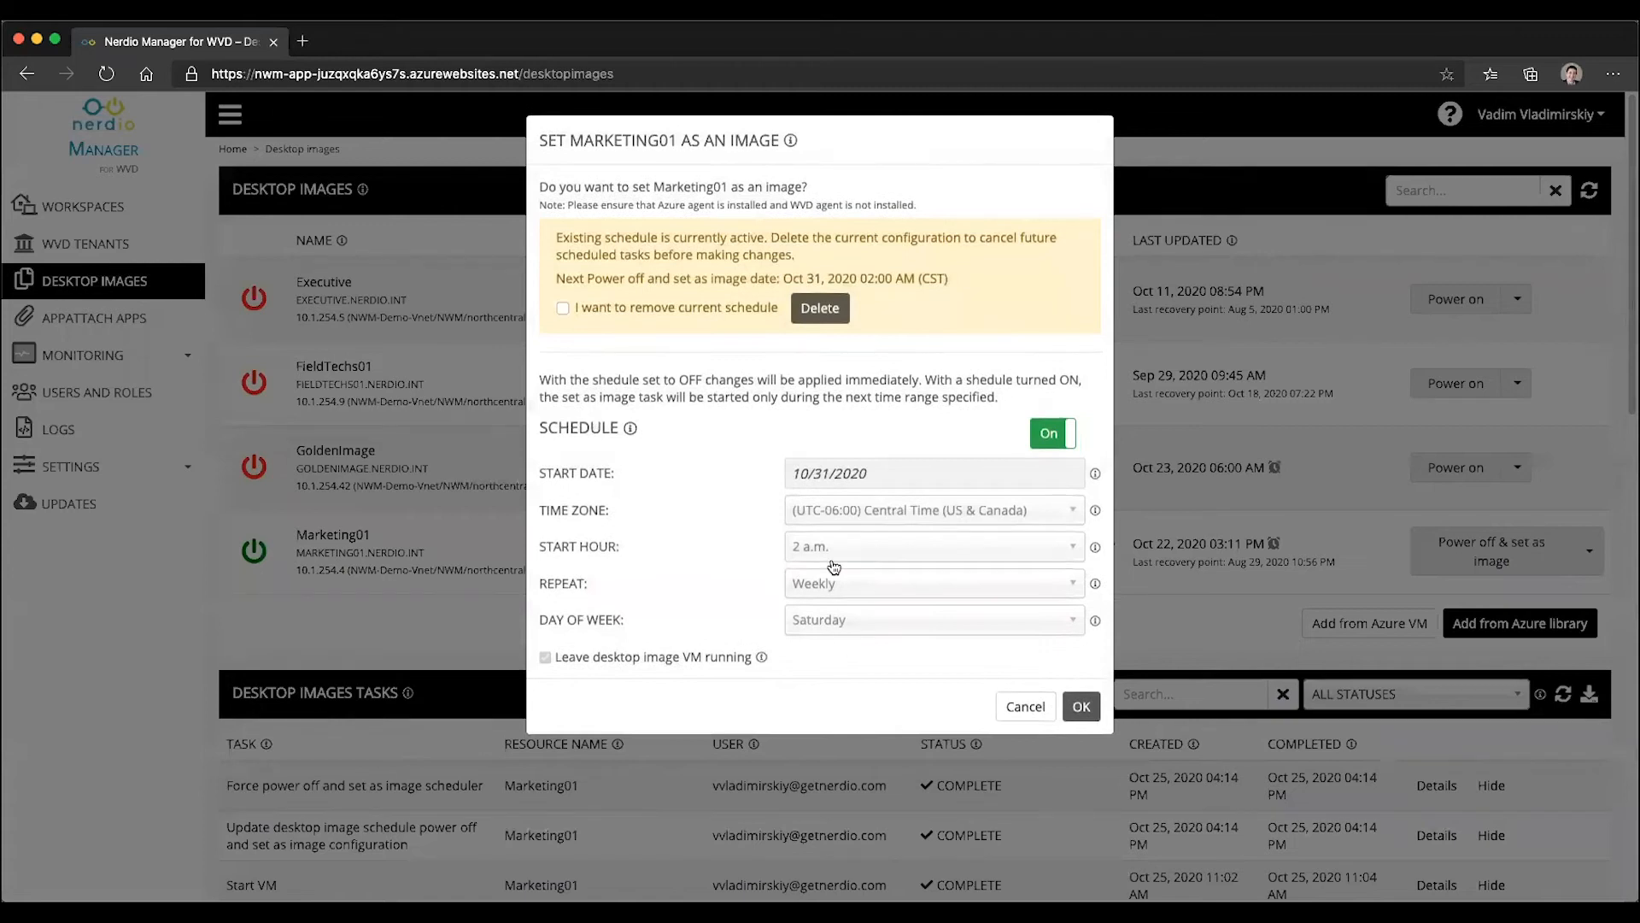
# Cancel the Set as Image dialog unchanged and return to the Workspaces overview
pyautogui.click(1025, 705)
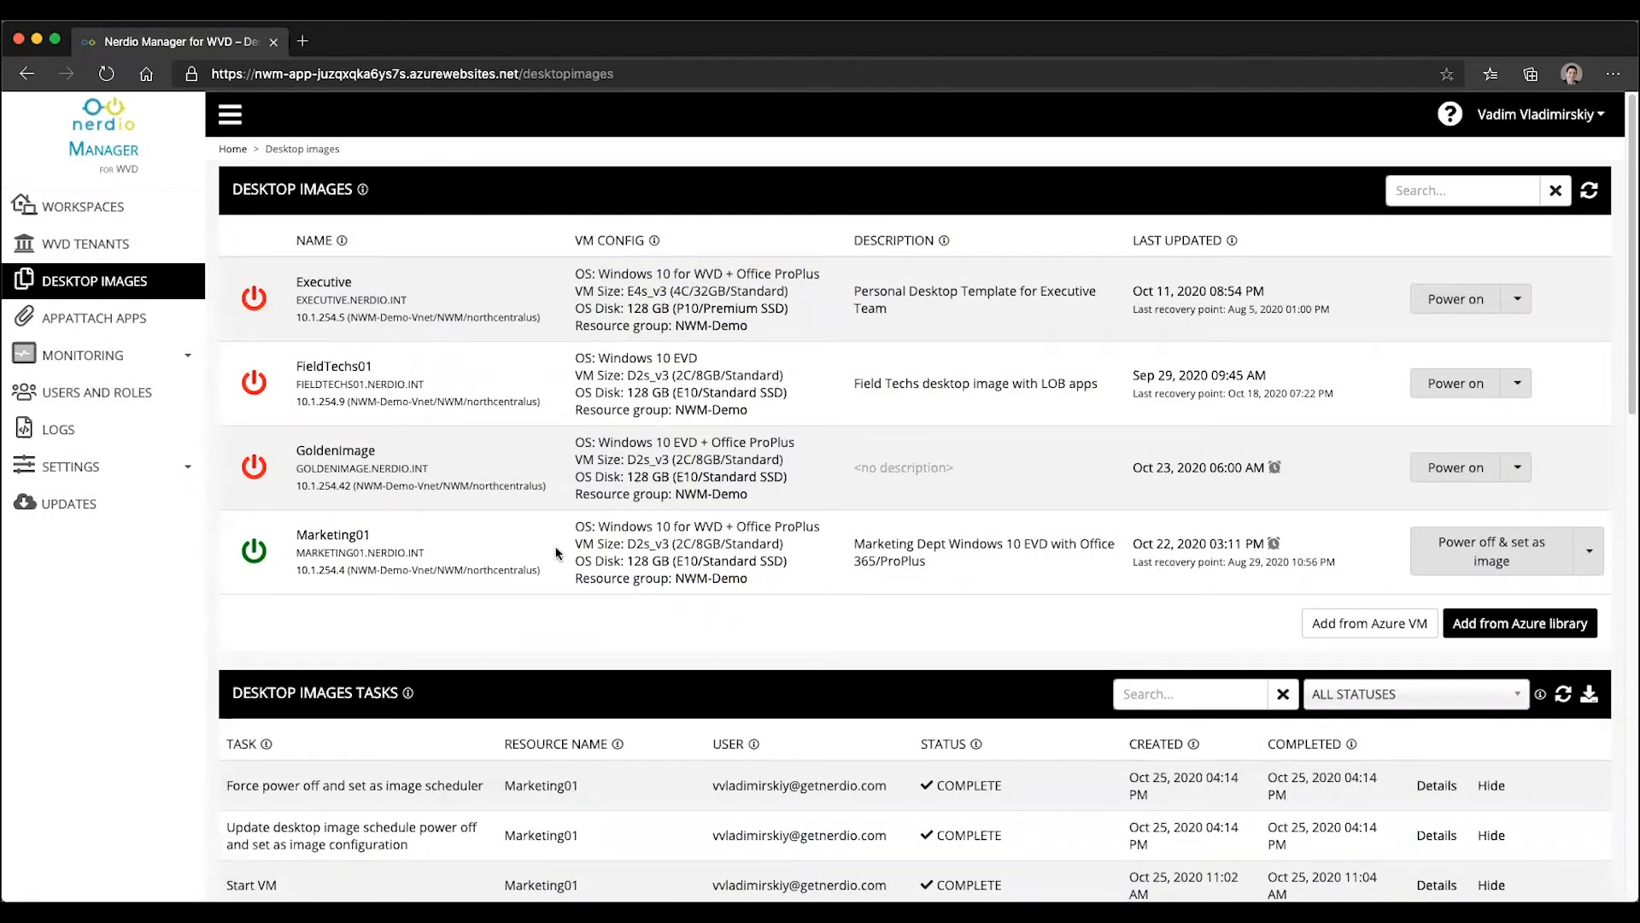
pyautogui.moveTo(1163, 582)
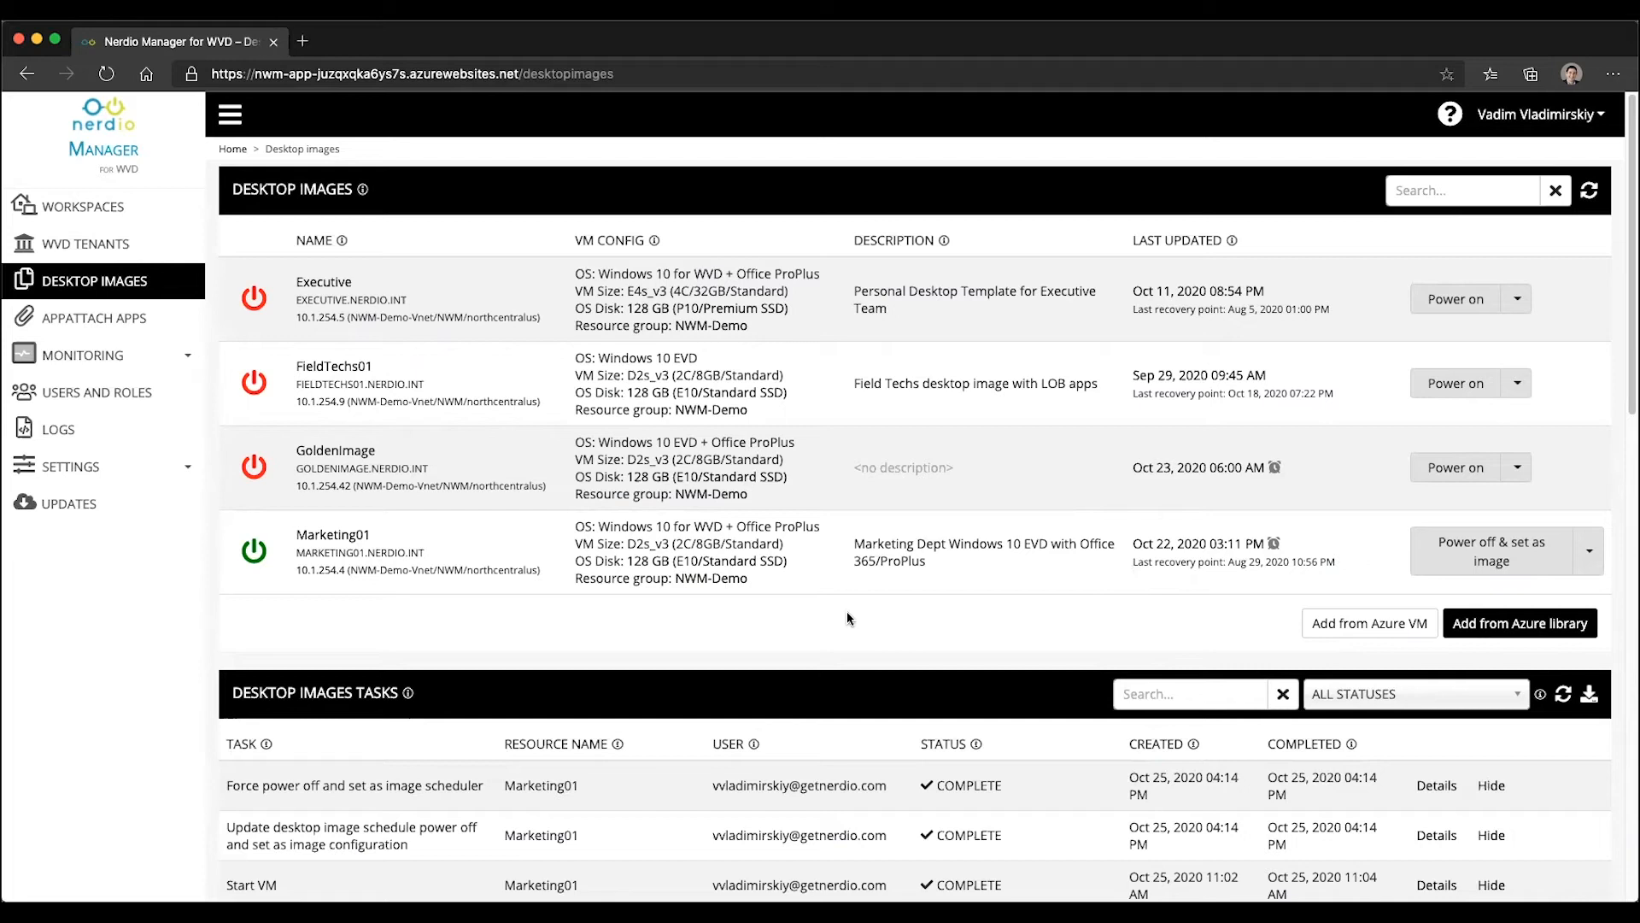
pyautogui.moveTo(504, 558)
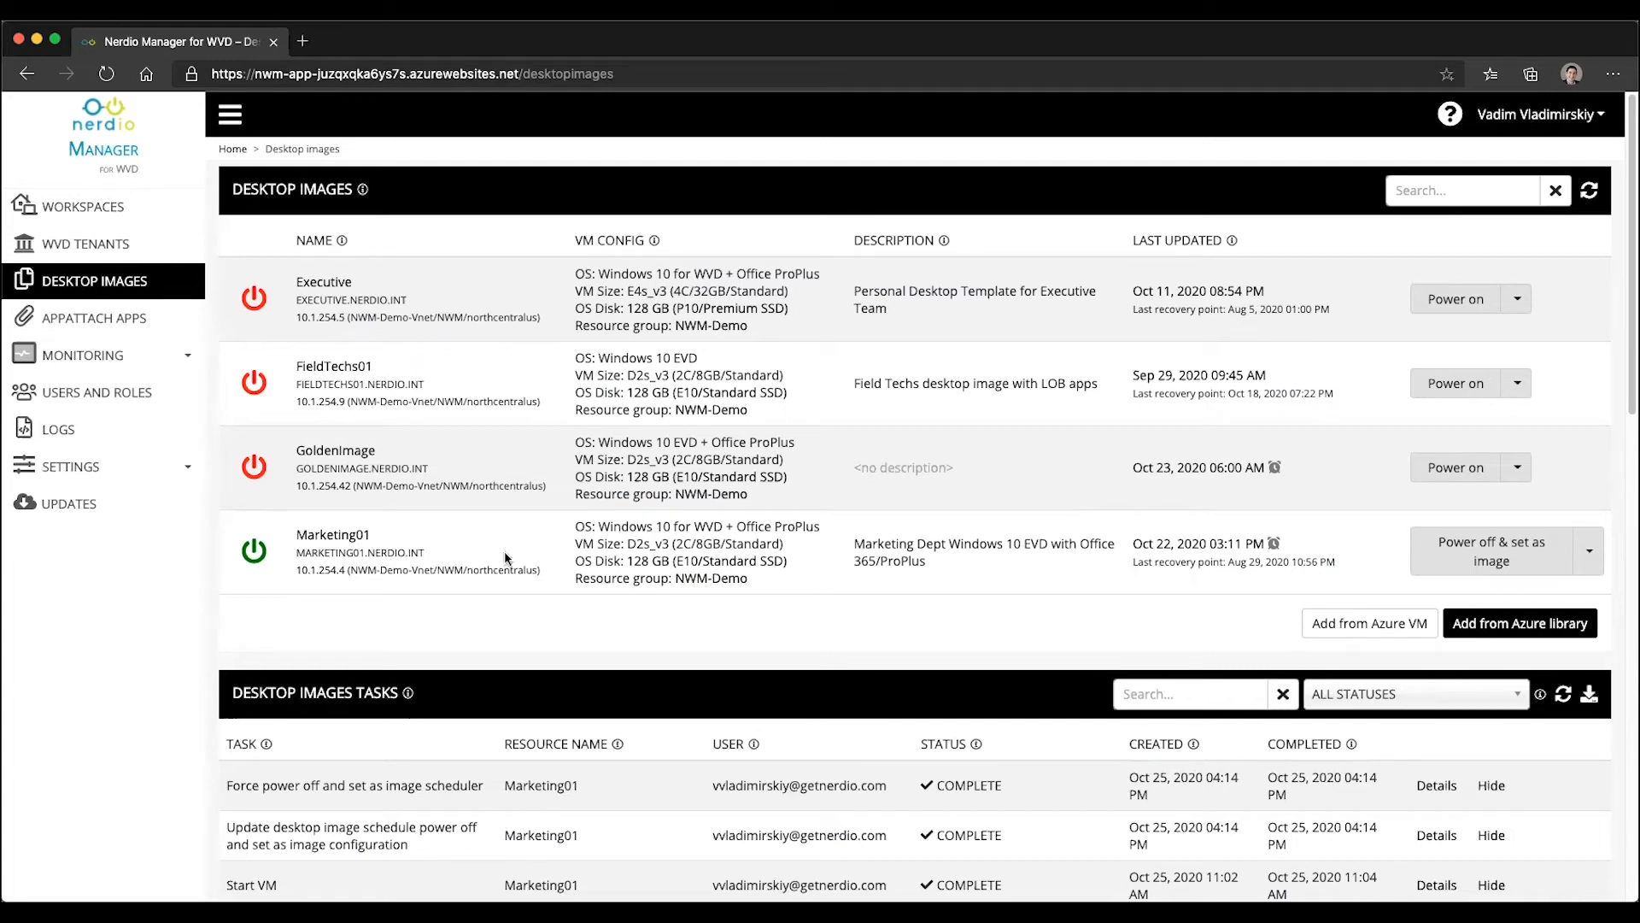
pyautogui.moveTo(558, 555)
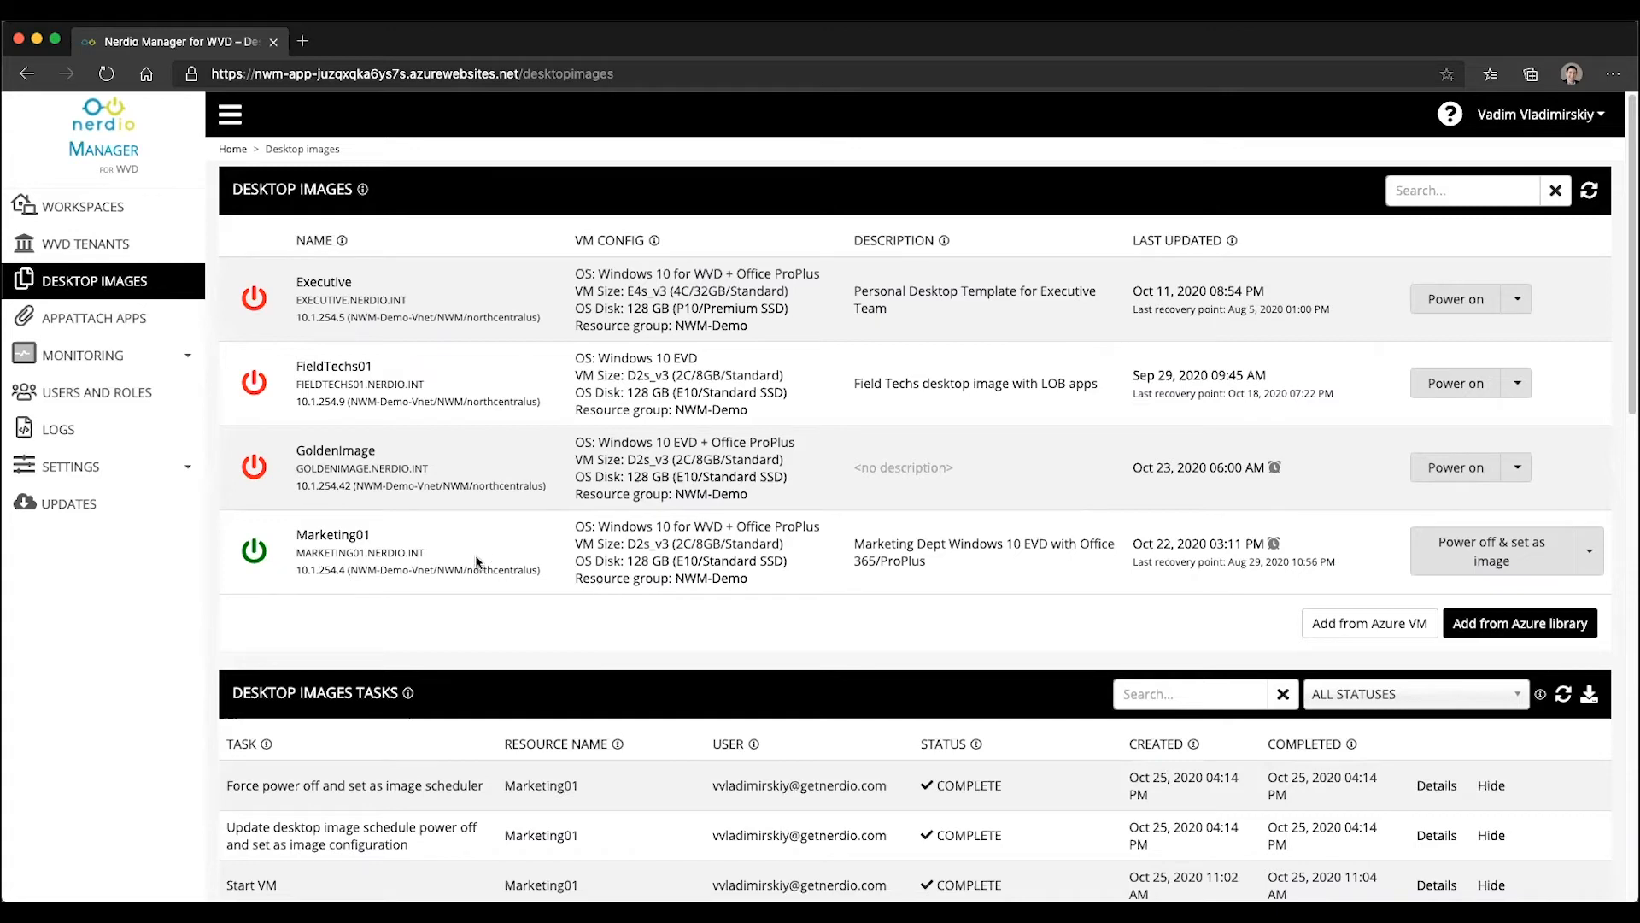
pyautogui.click(82, 206)
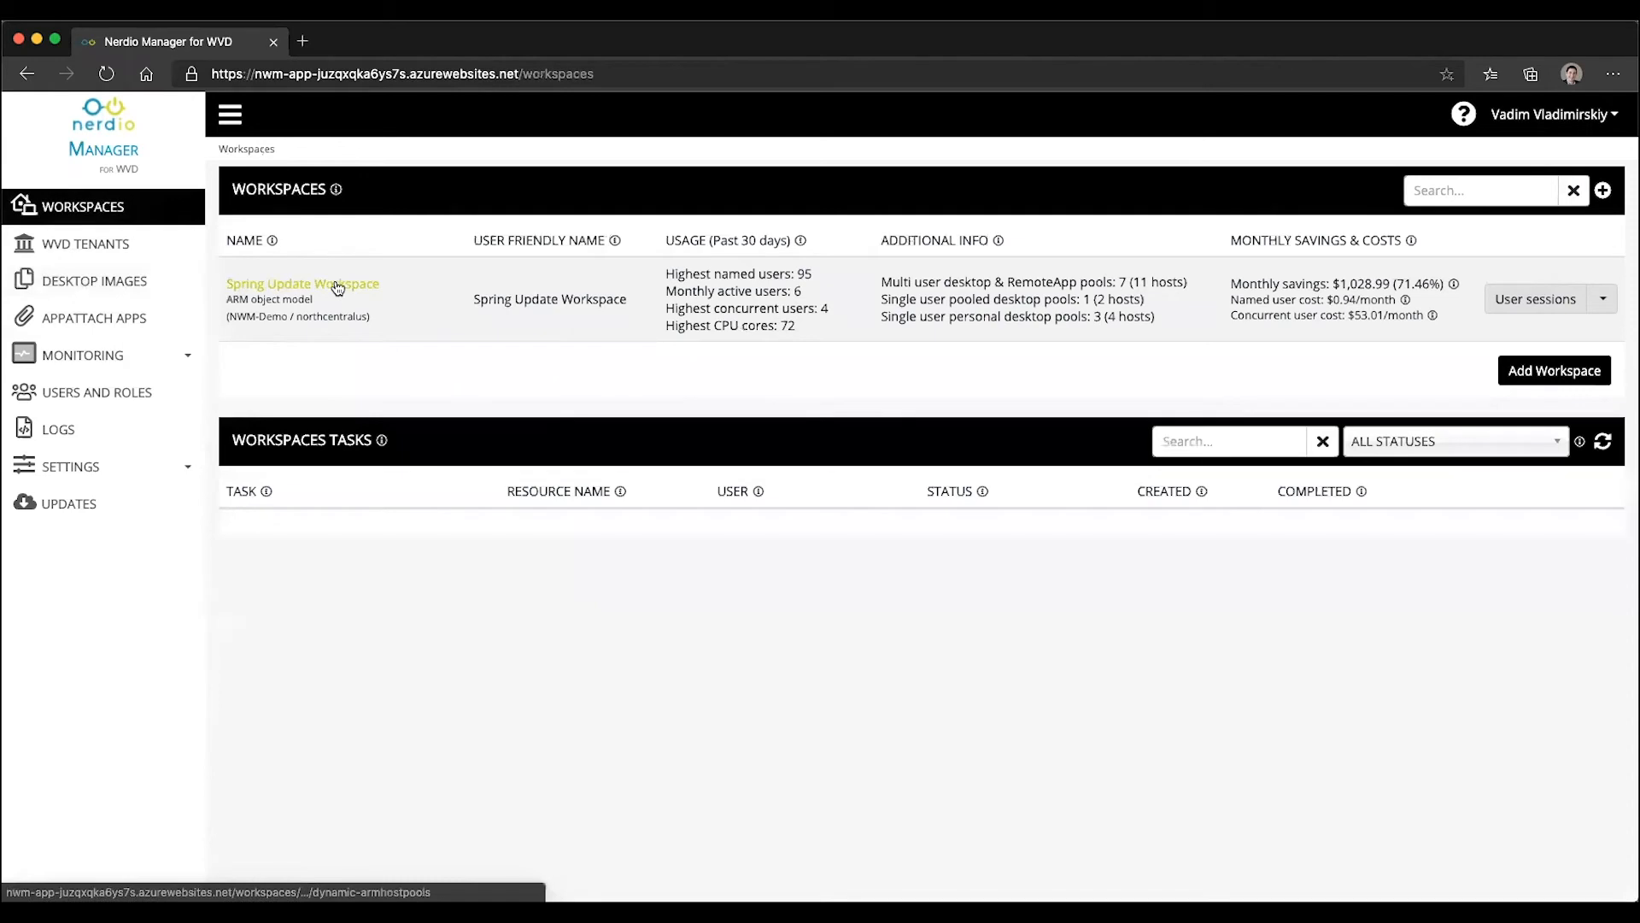
# Open Spring Update Workspace's host pools and expand the Manage Hosts menu on the Marketing row
pyautogui.click(302, 283)
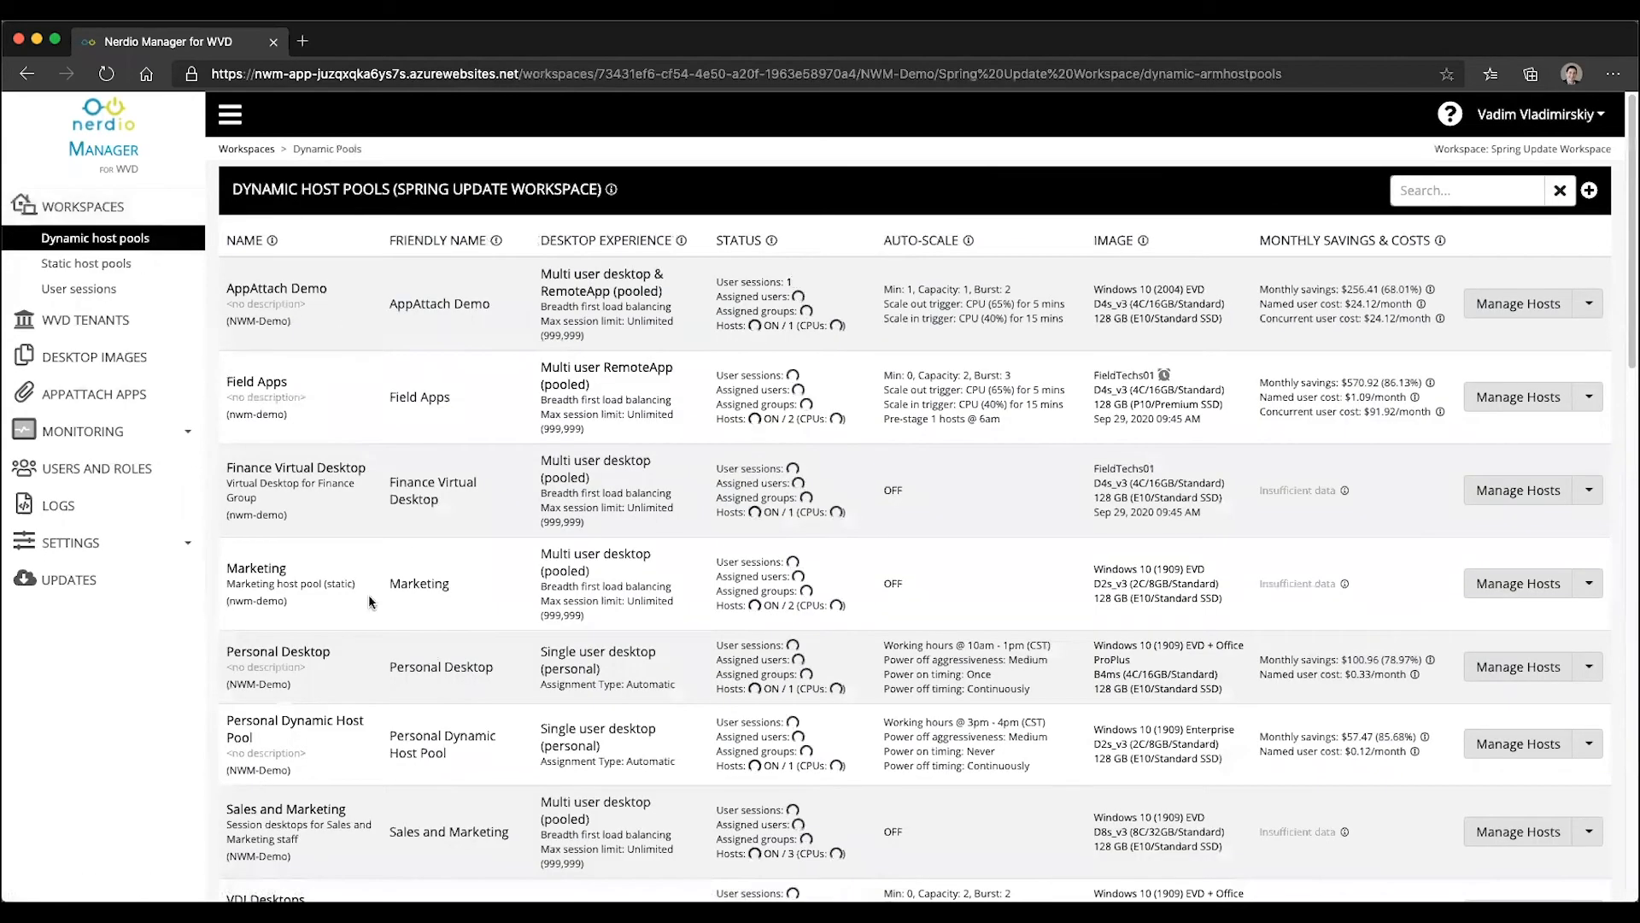
pyautogui.scroll(-3)
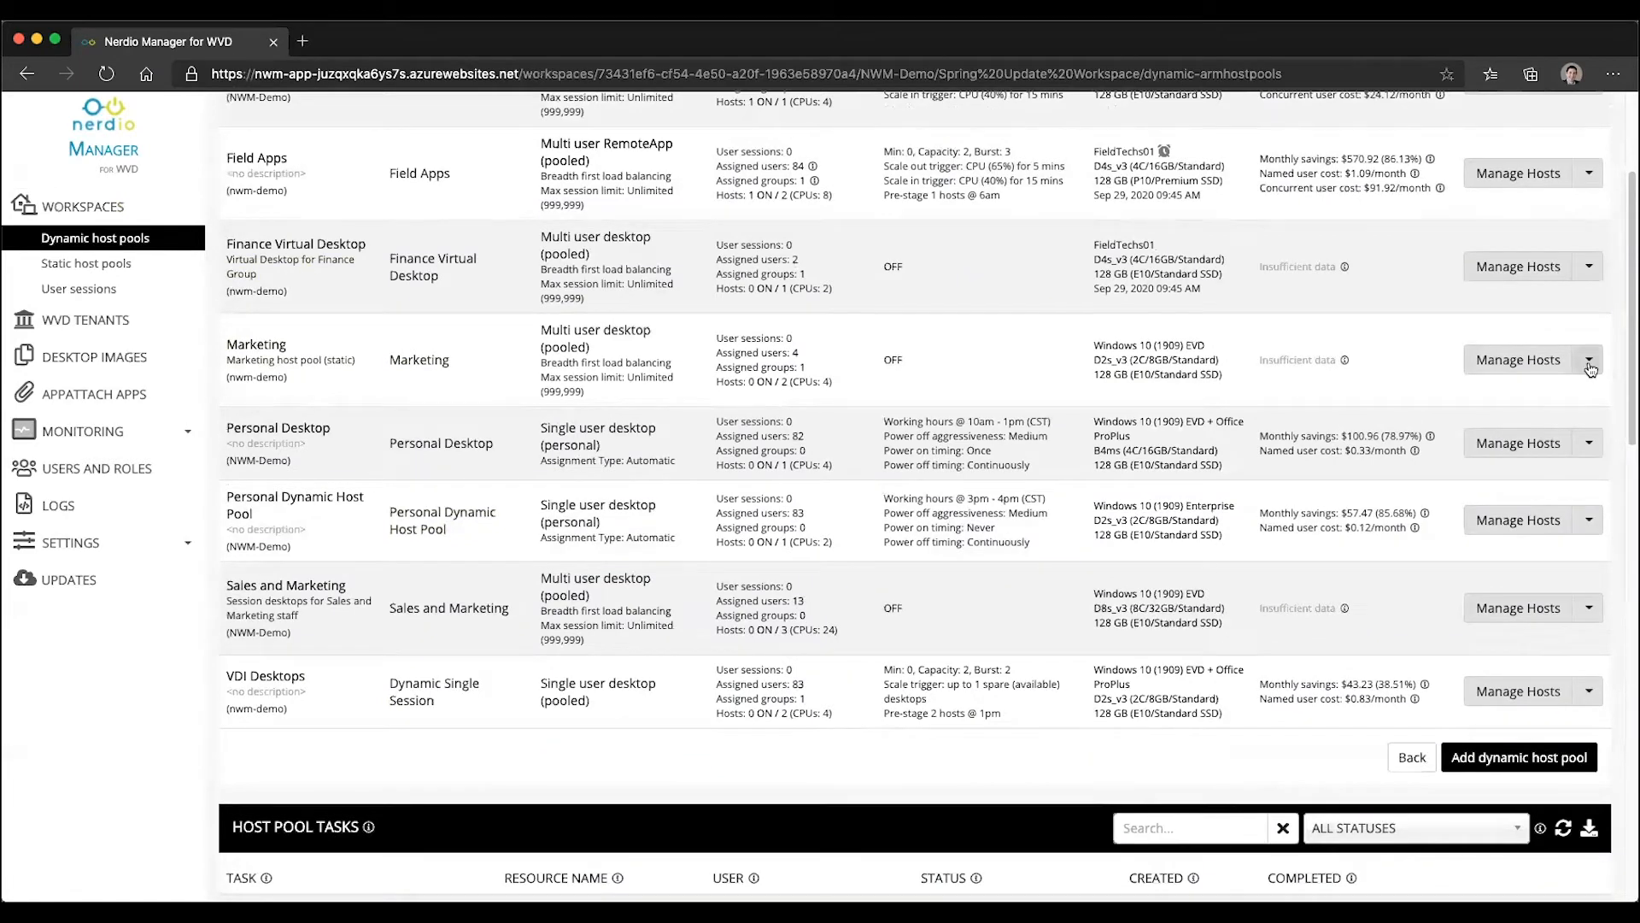
pyautogui.click(1588, 359)
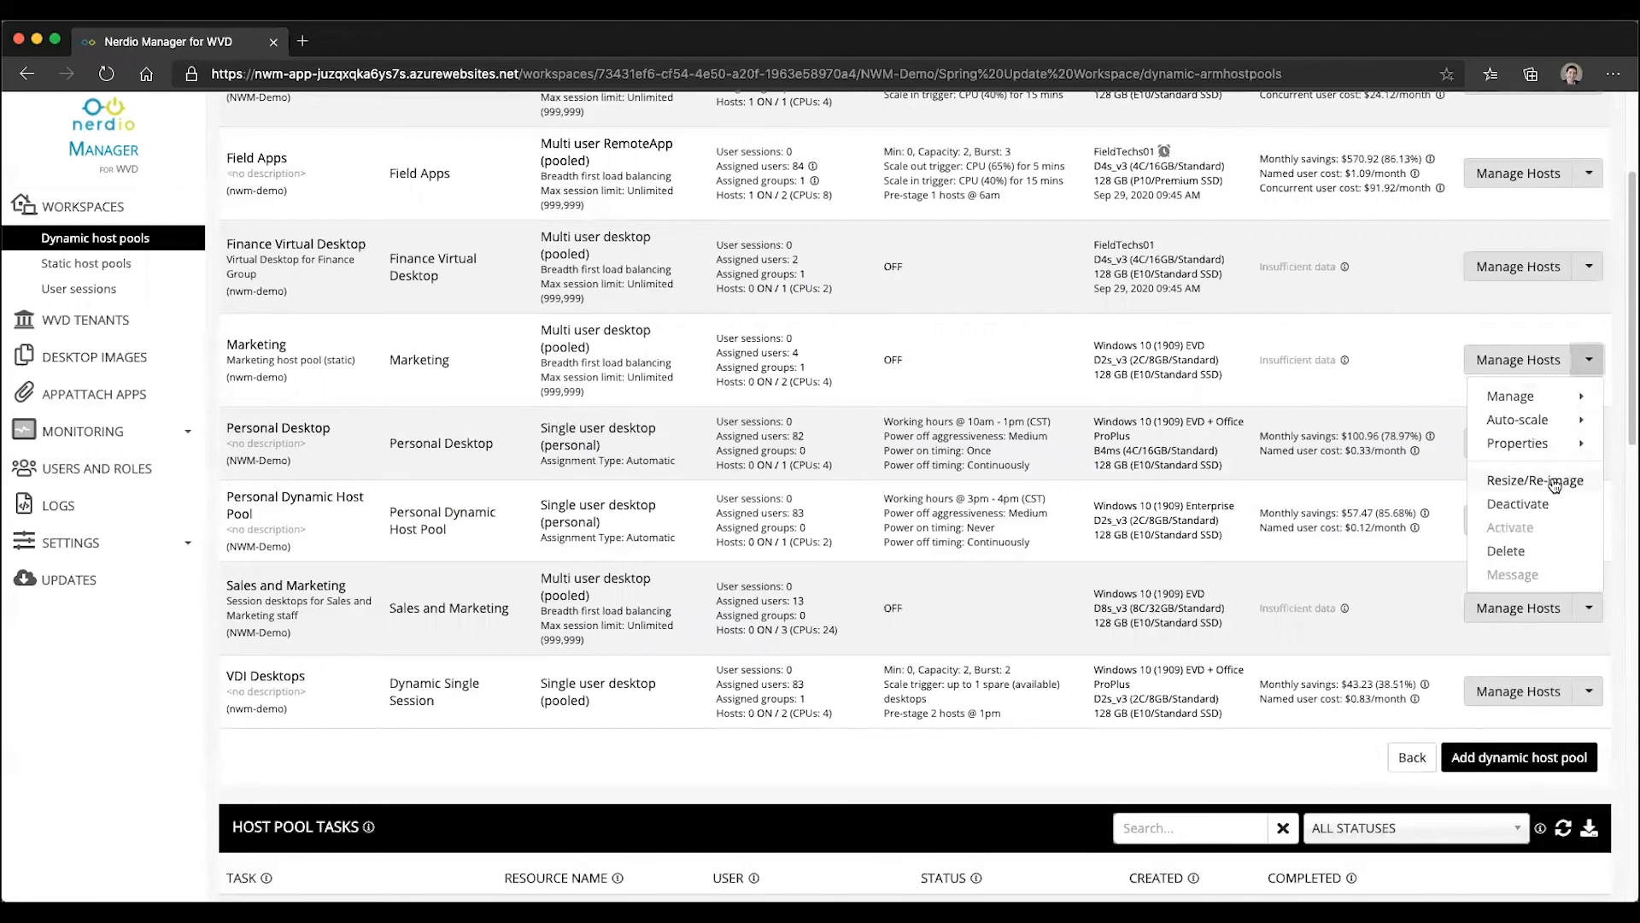
# Re-image the Marketing pool with Marketing01 weekly, Sundays 2–5 a.m., group sizes 25 and 15
pyautogui.click(1535, 479)
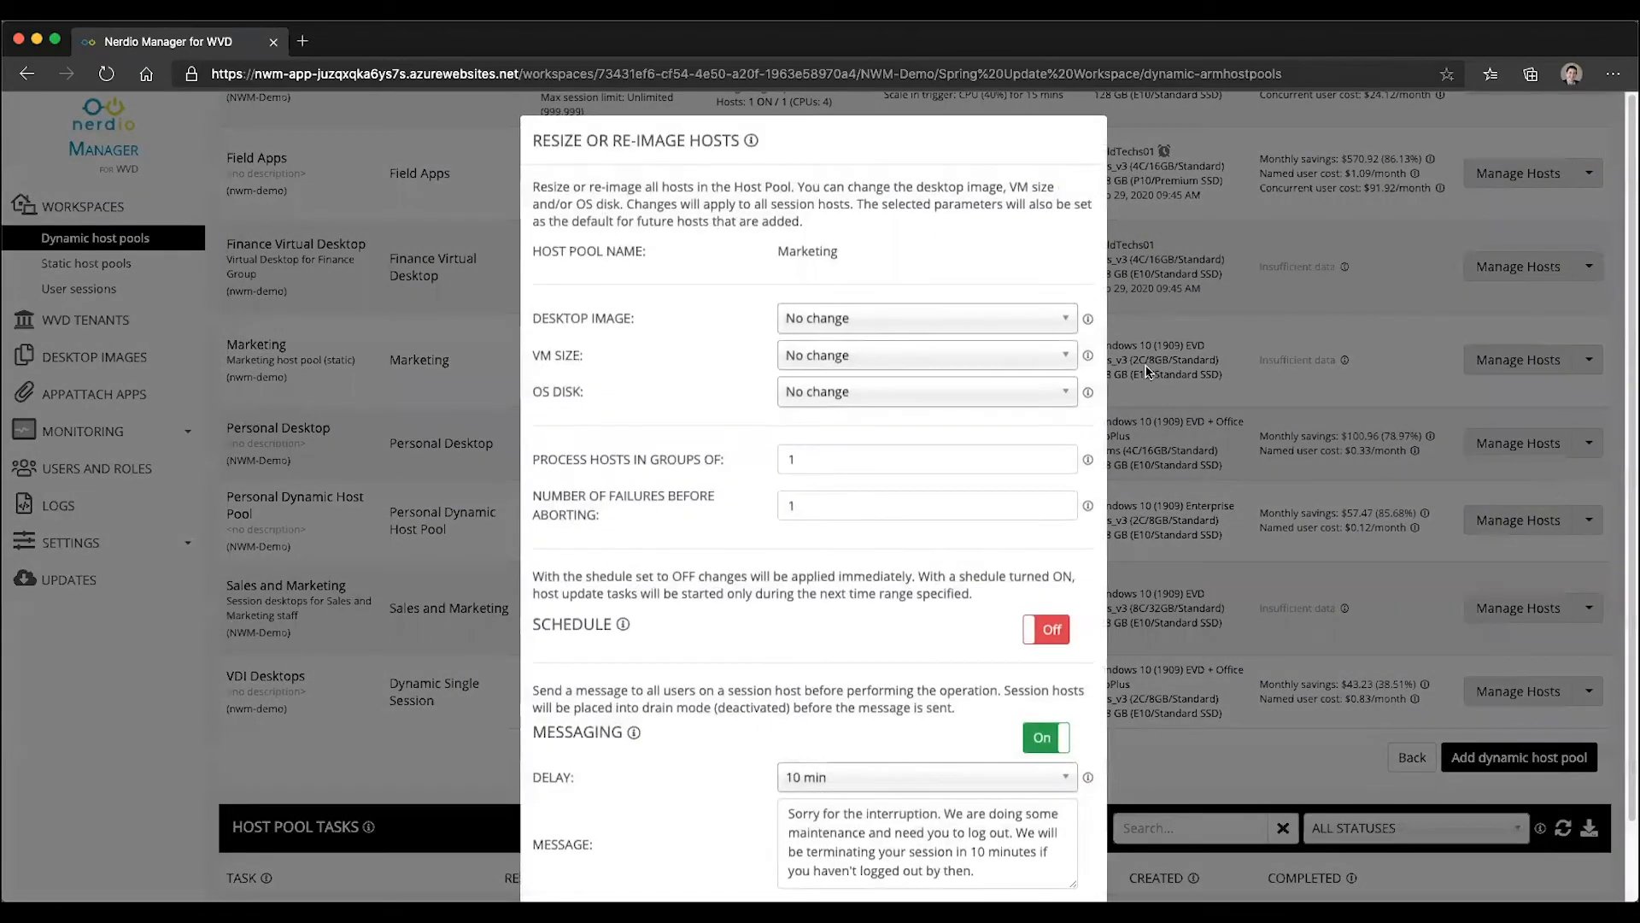
pyautogui.click(925, 318)
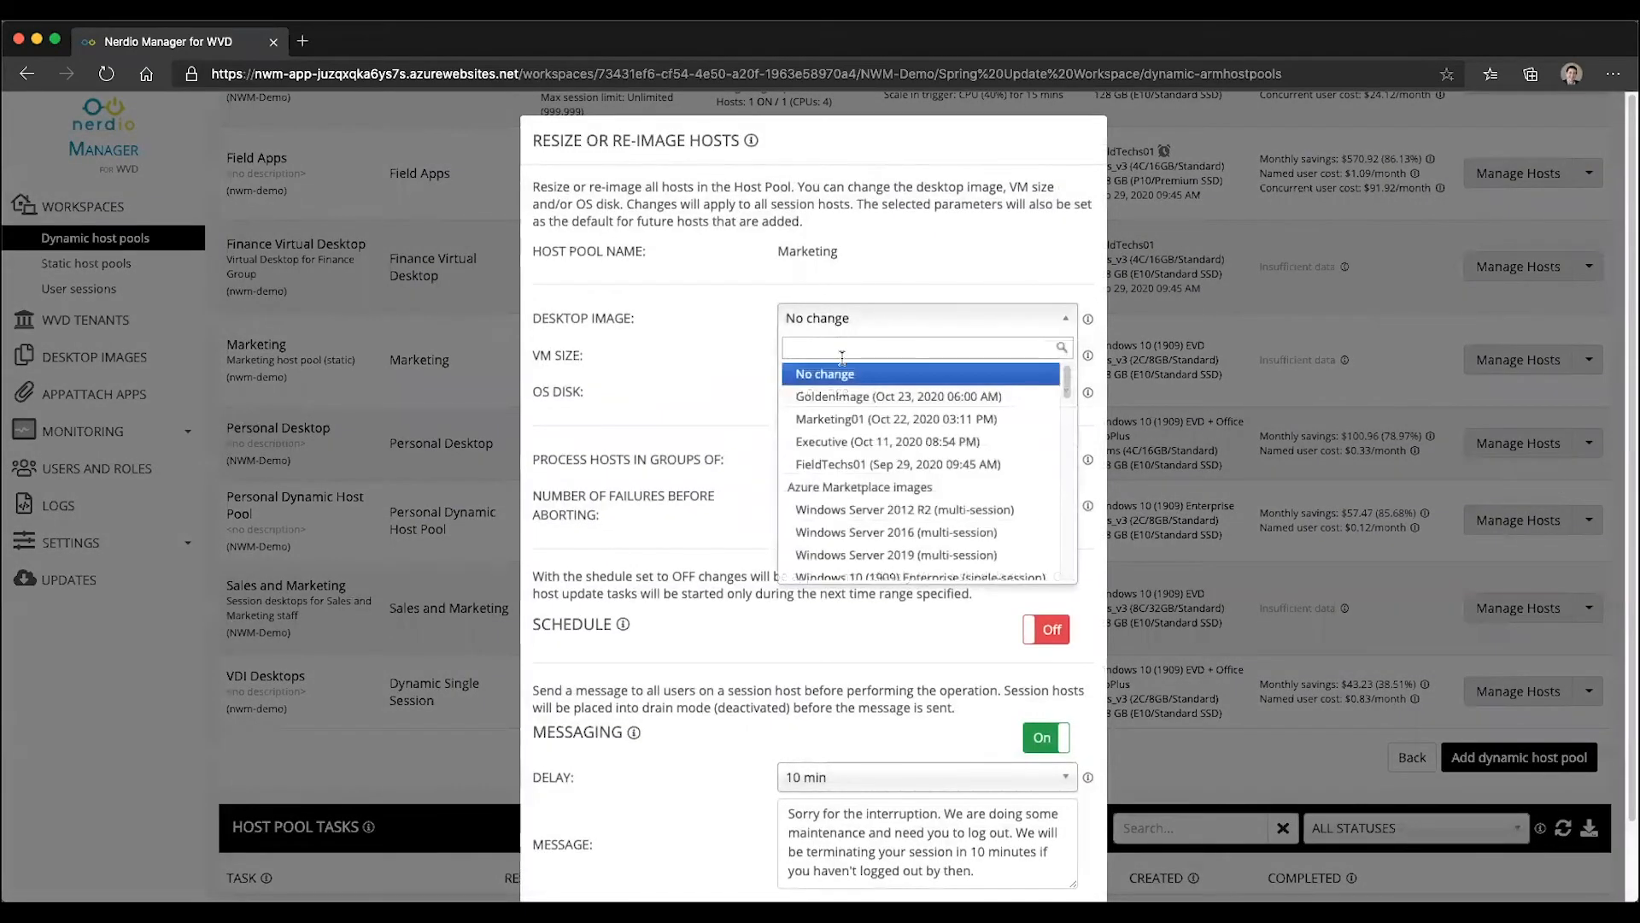
pyautogui.click(896, 418)
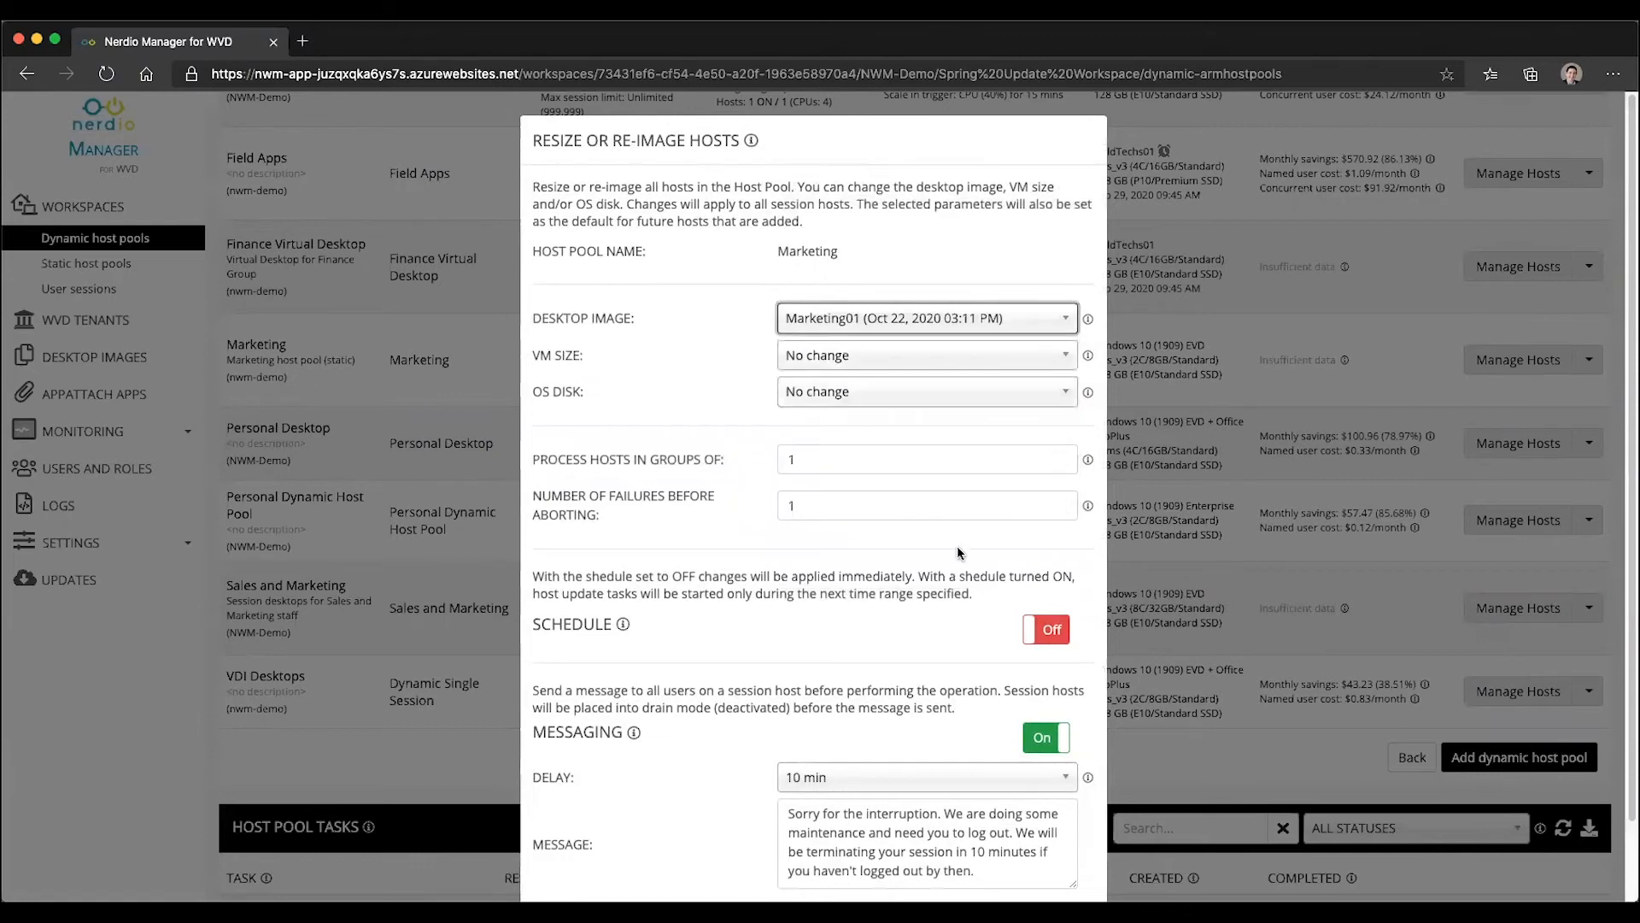
pyautogui.click(1046, 628)
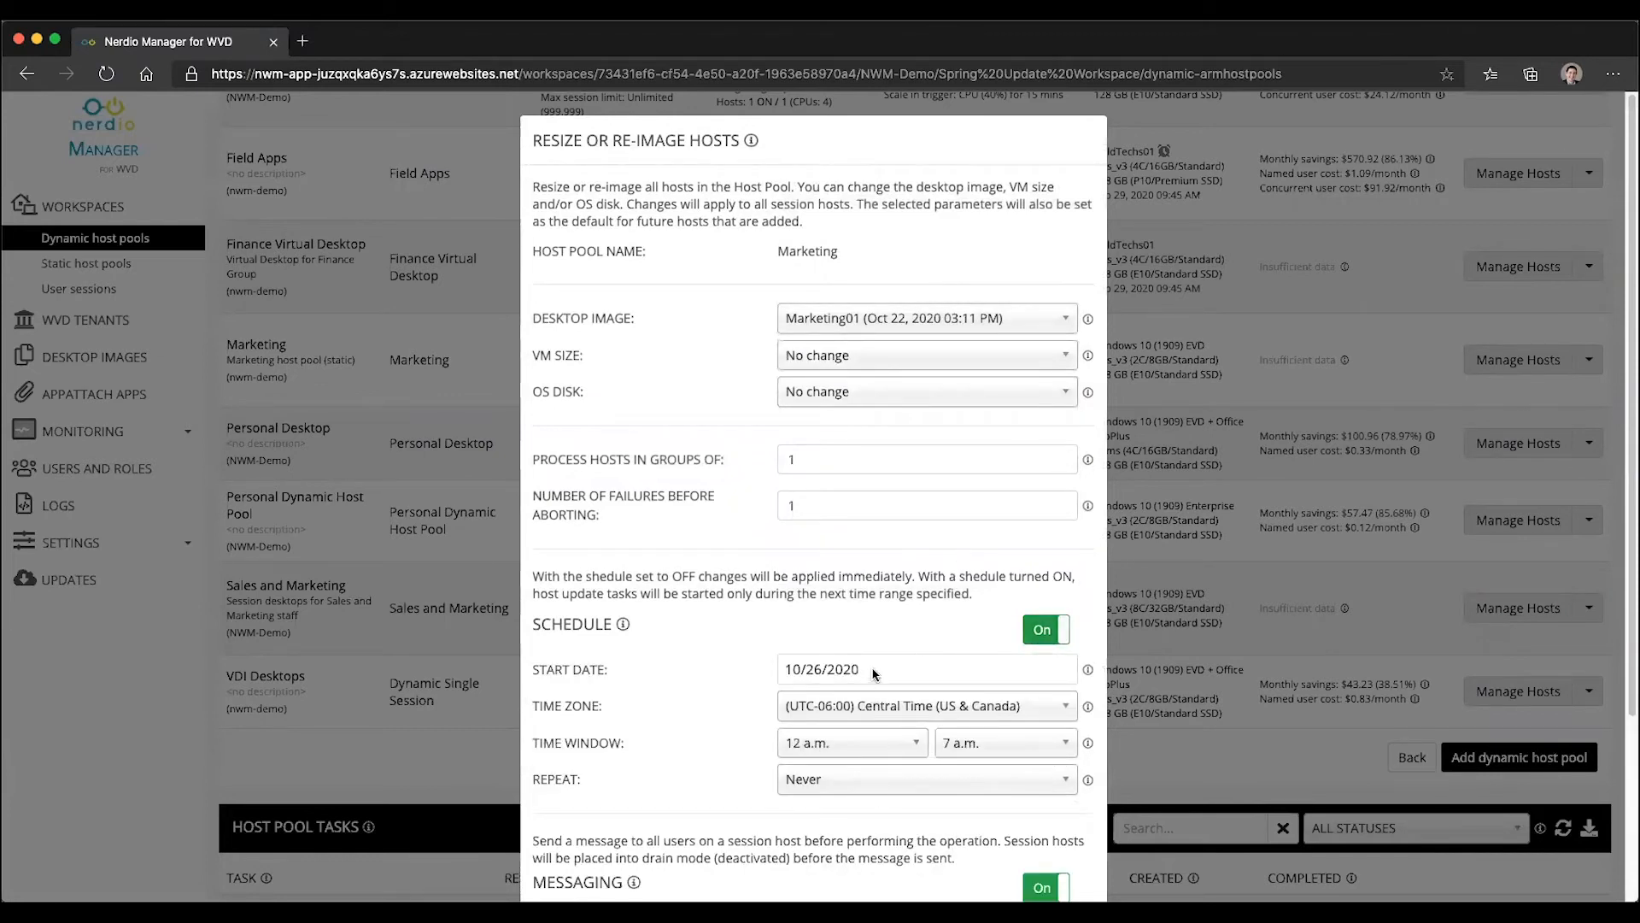
pyautogui.click(821, 668)
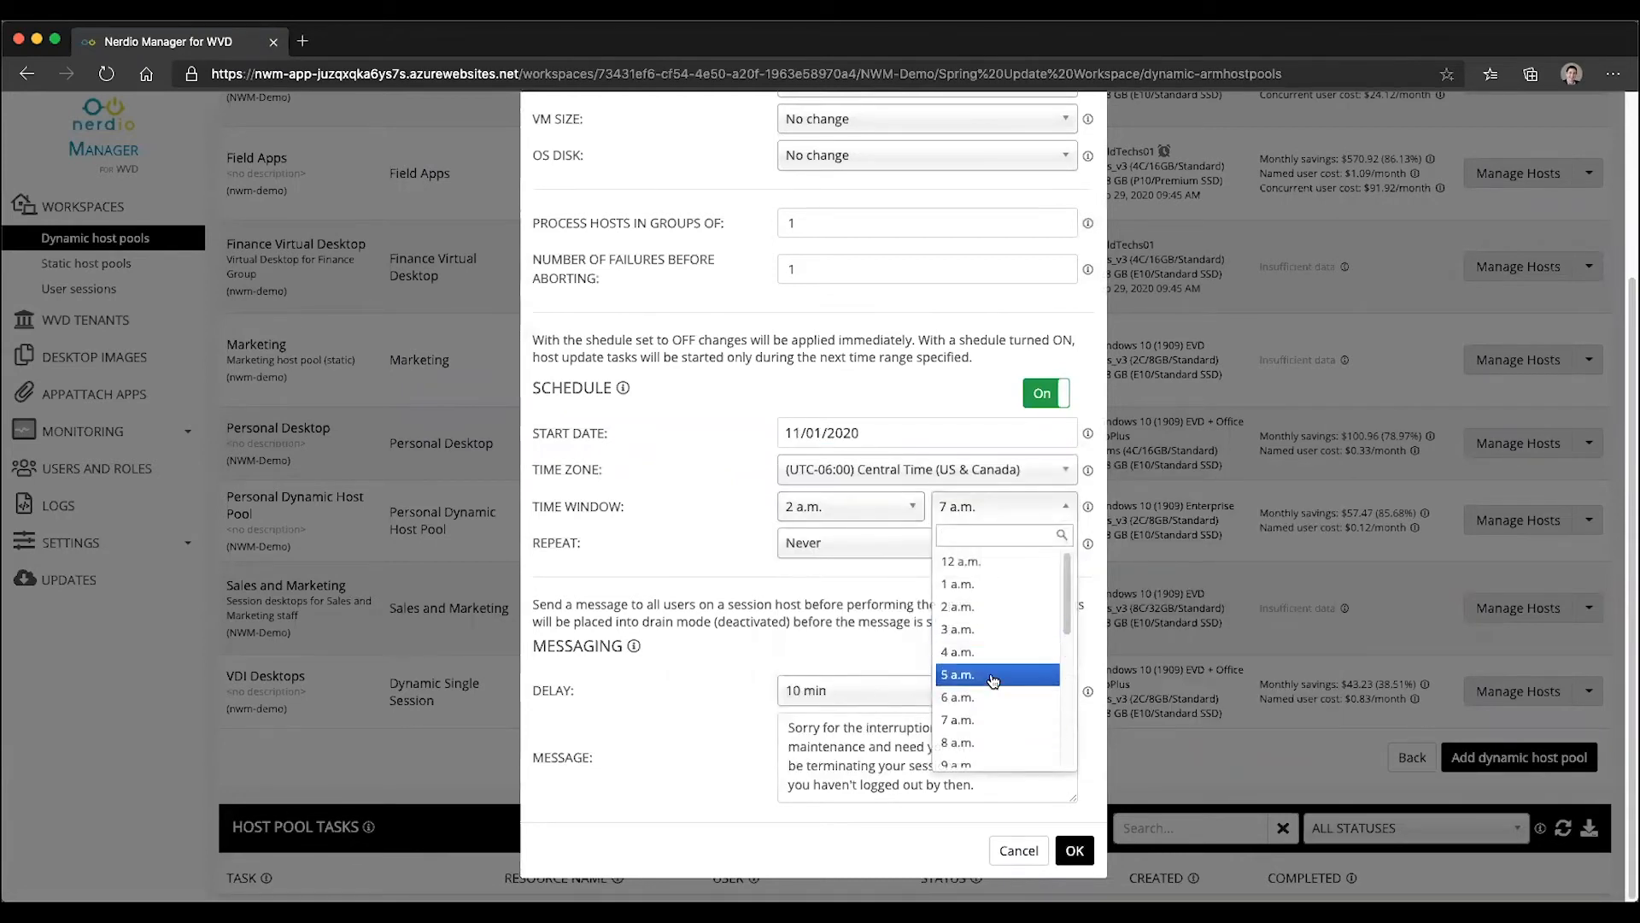
pyautogui.click(957, 674)
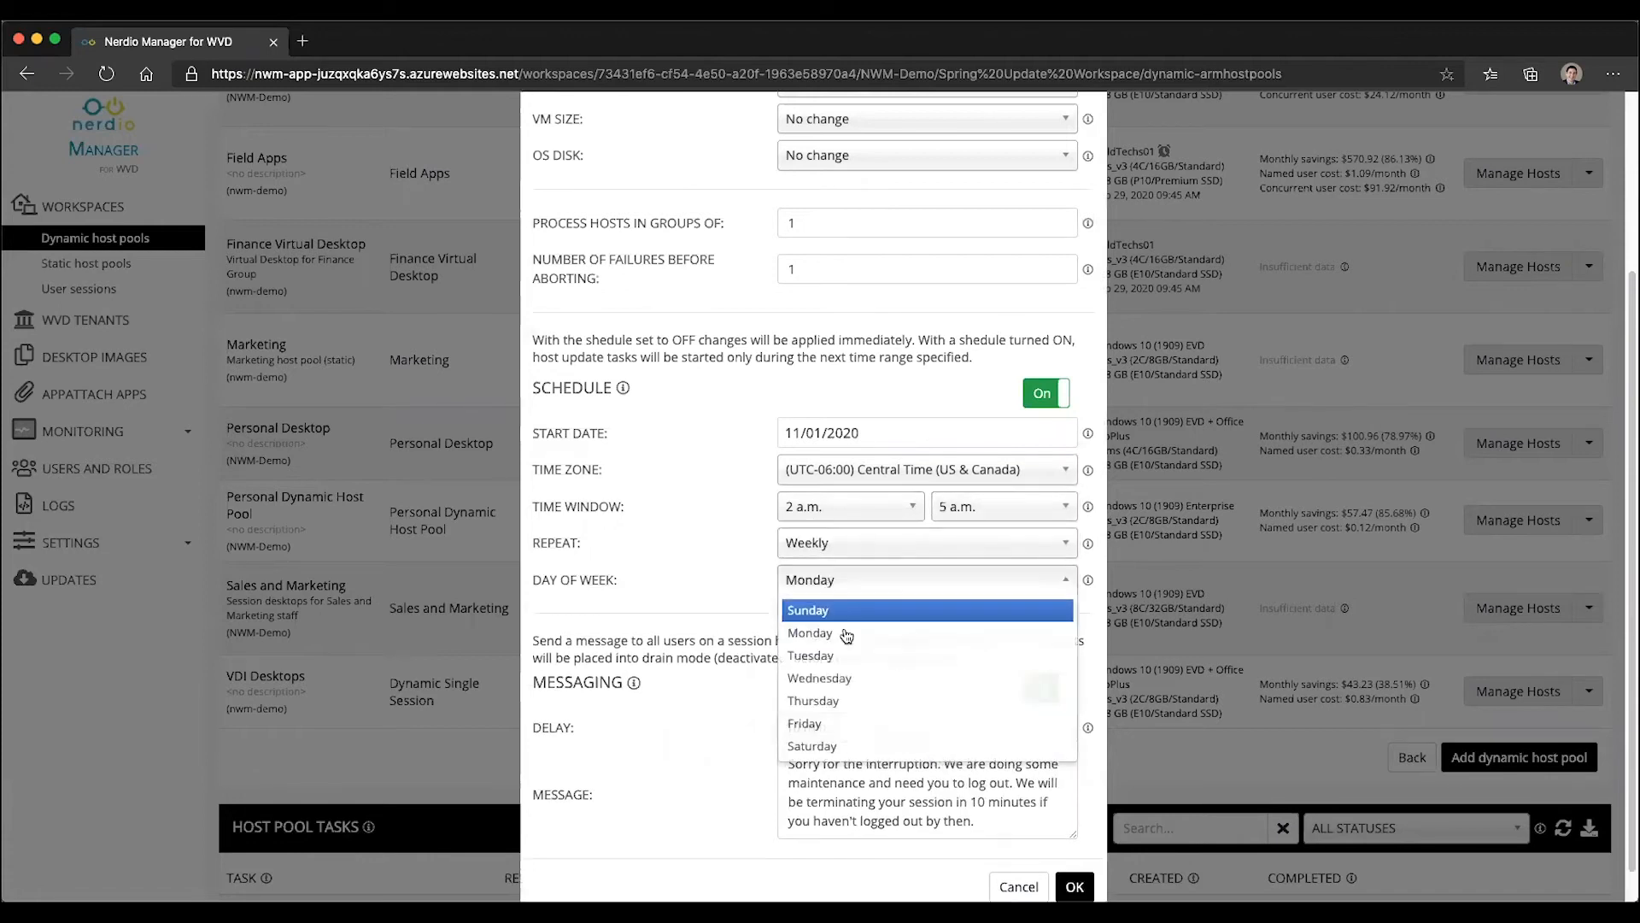
pyautogui.click(807, 610)
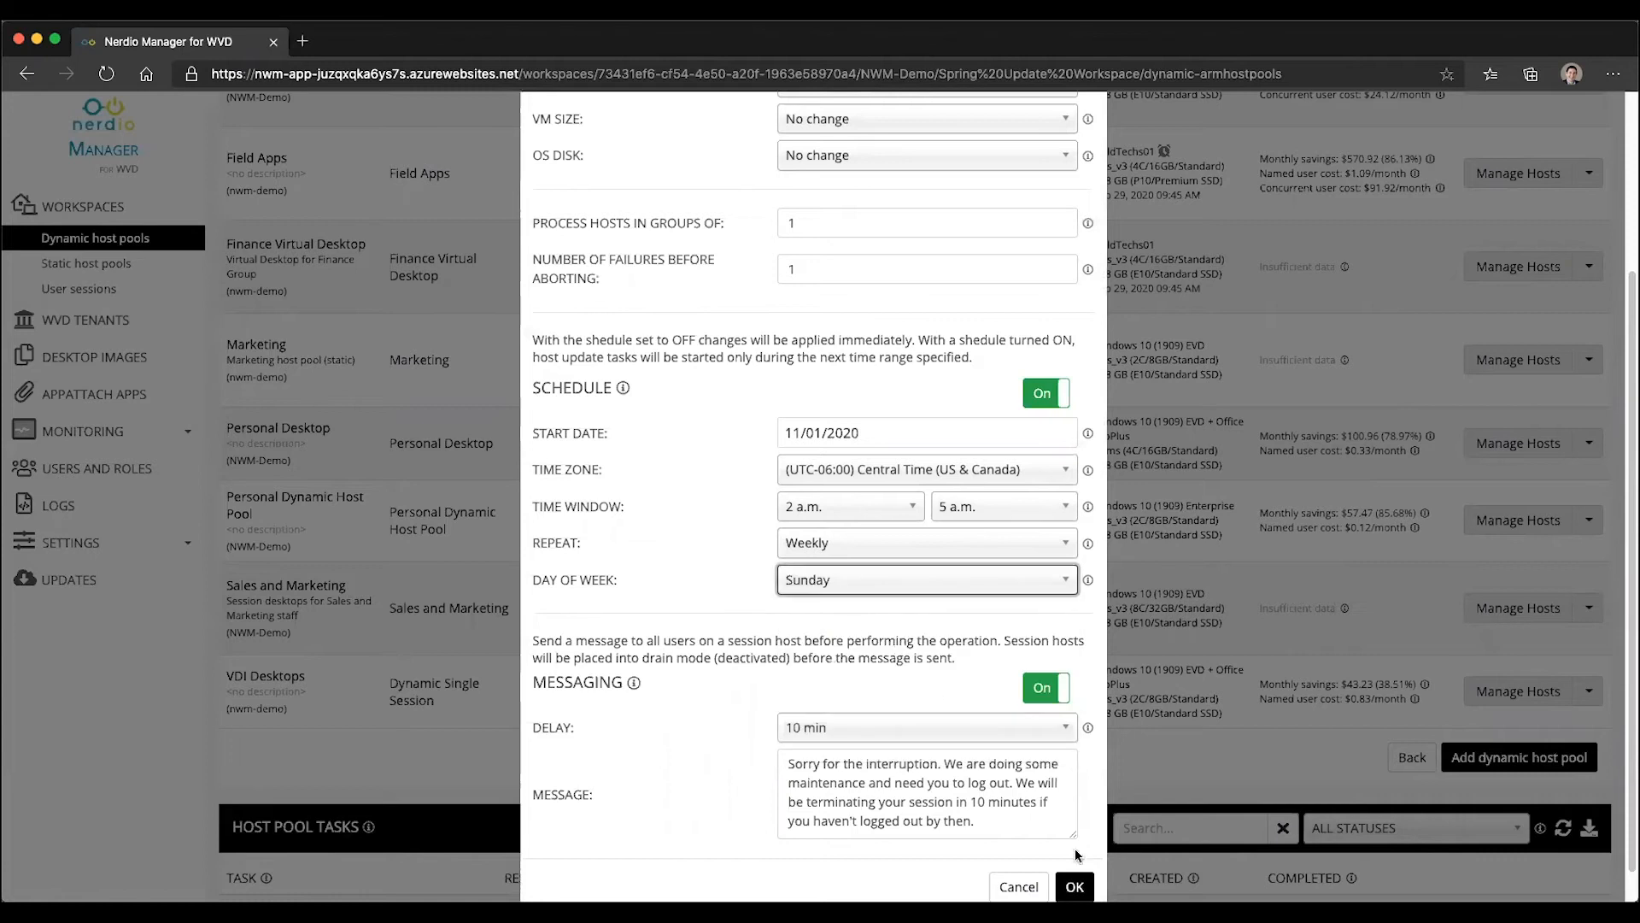
pyautogui.moveTo(833, 165)
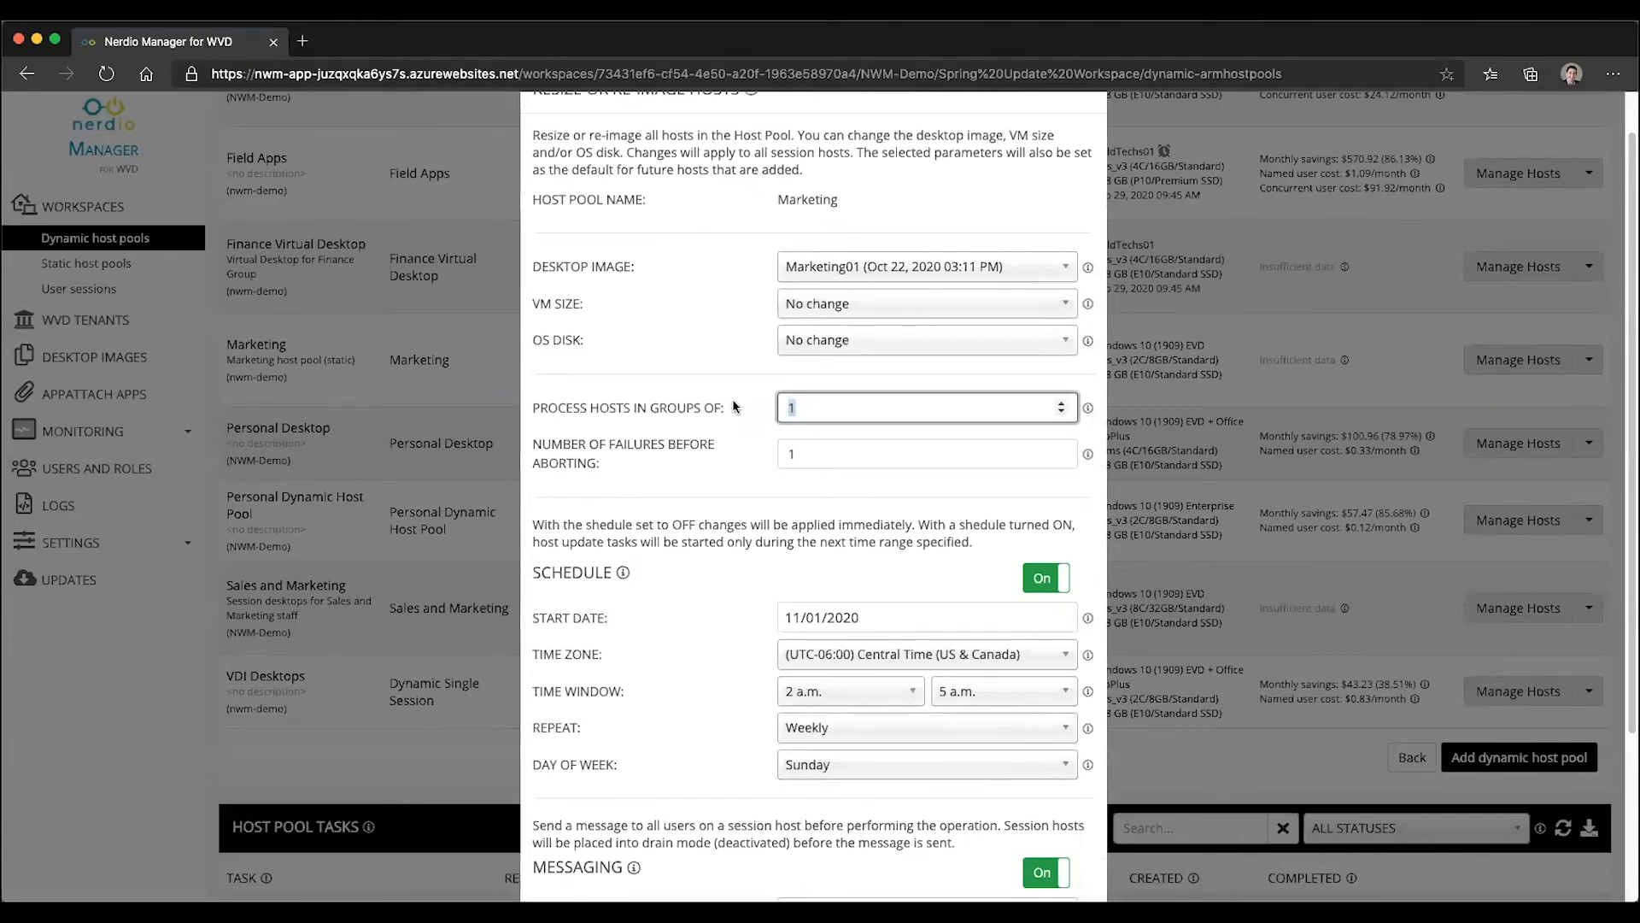
pyautogui.write('25')
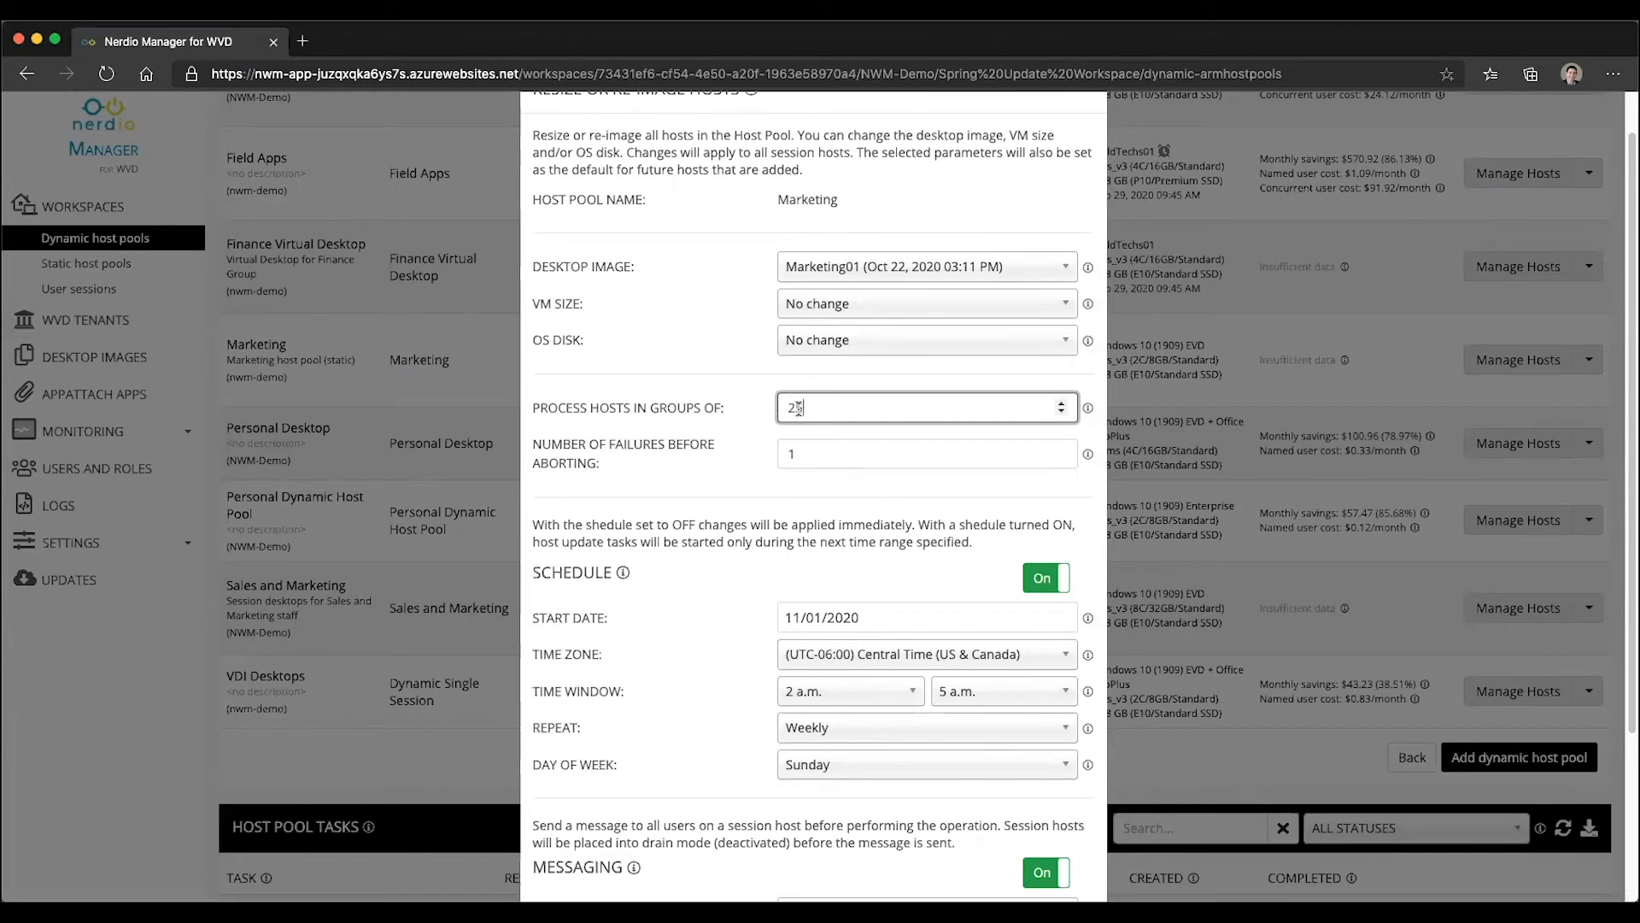
pyautogui.write('15')
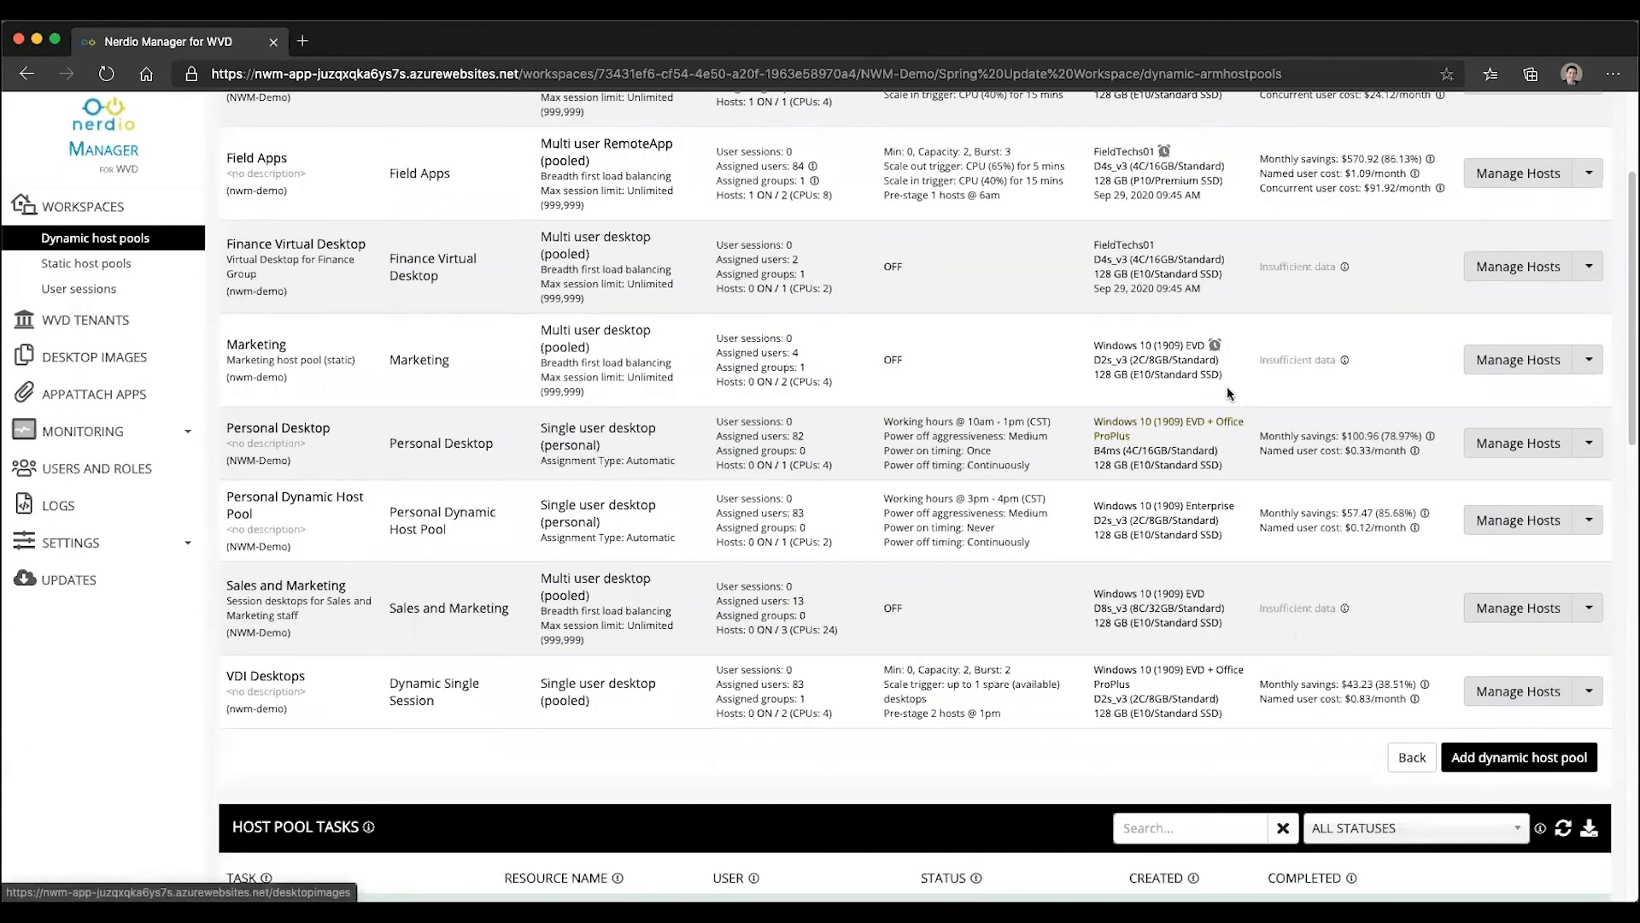
pyautogui.moveTo(1215, 346)
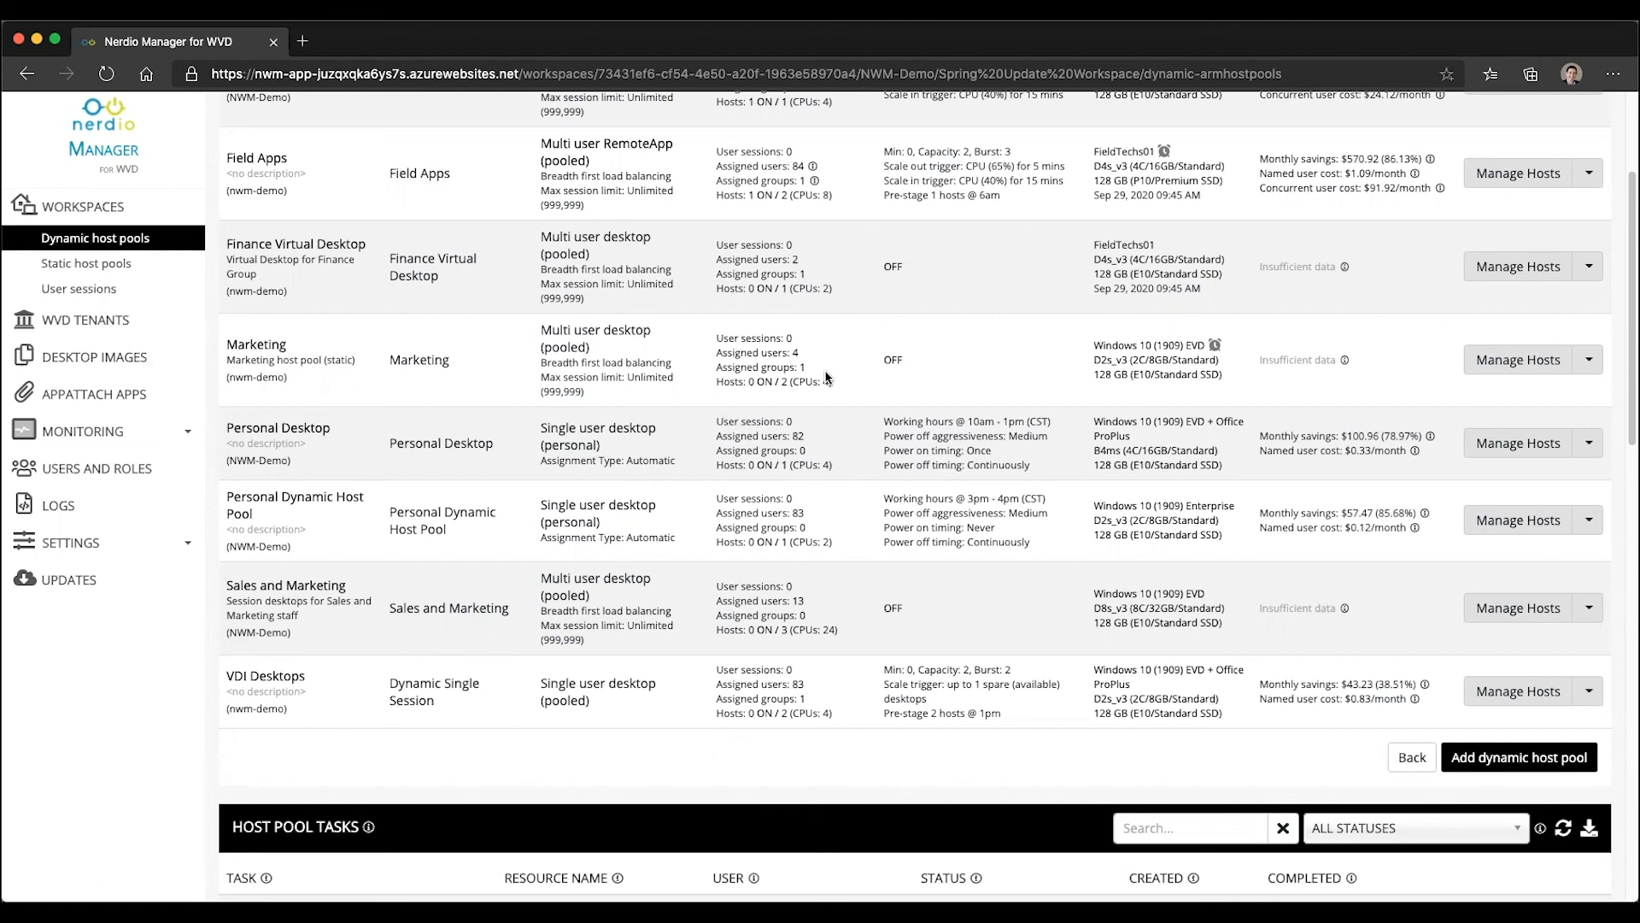
pyautogui.moveTo(837, 372)
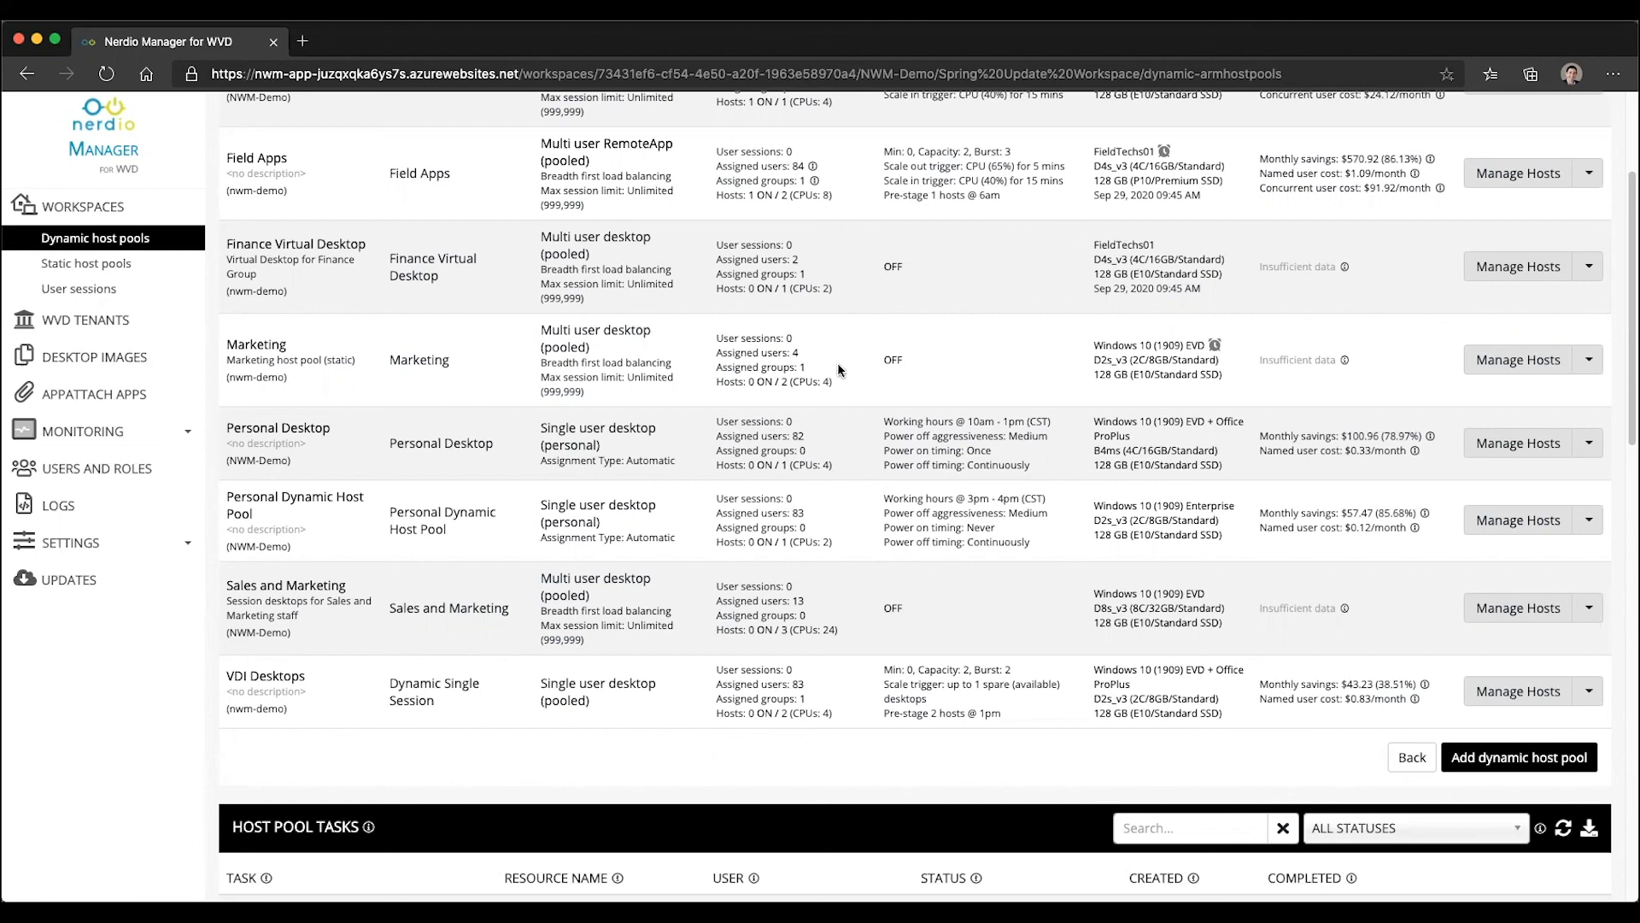